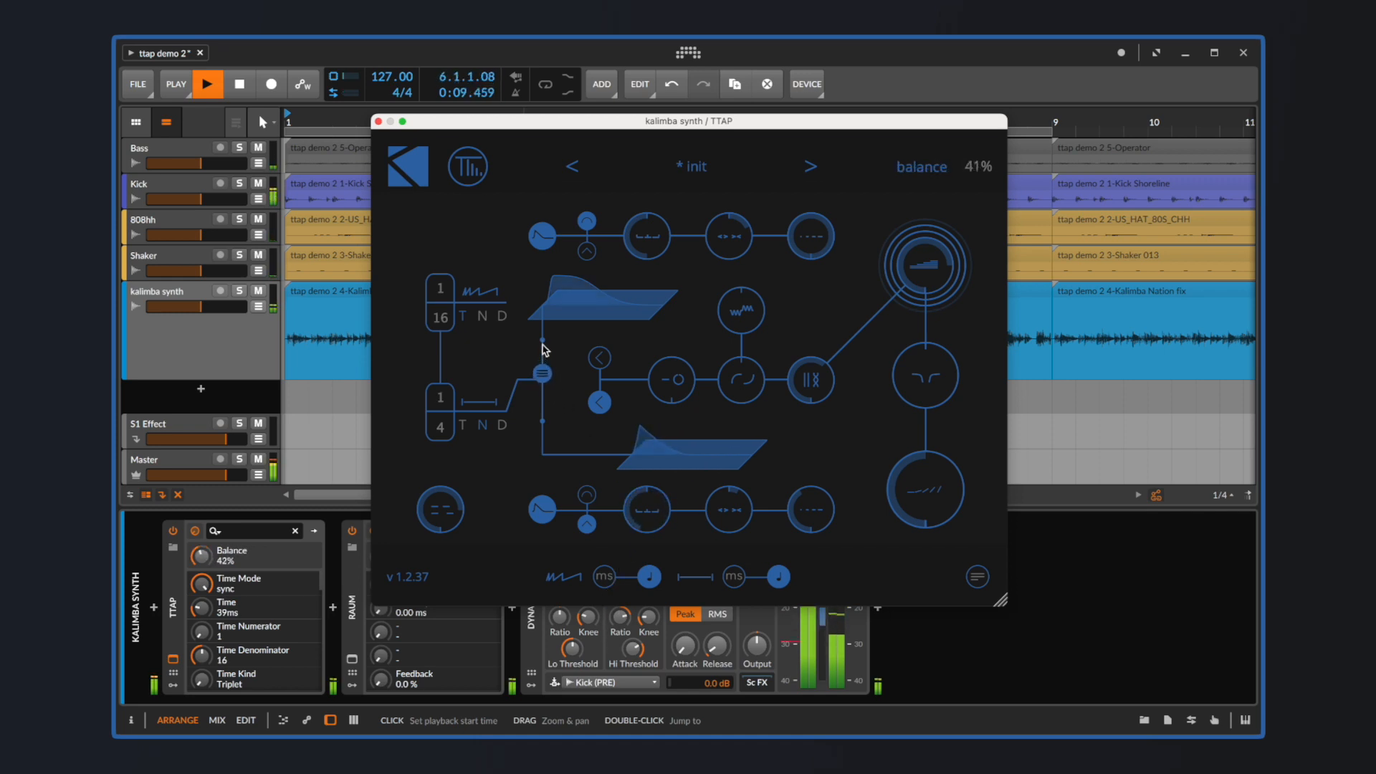
# Lower the kalimba TTAP balance to 32% and set a free millisecond first delay time
pyautogui.moveTo(542, 375); pyautogui.dragTo(533, 343)
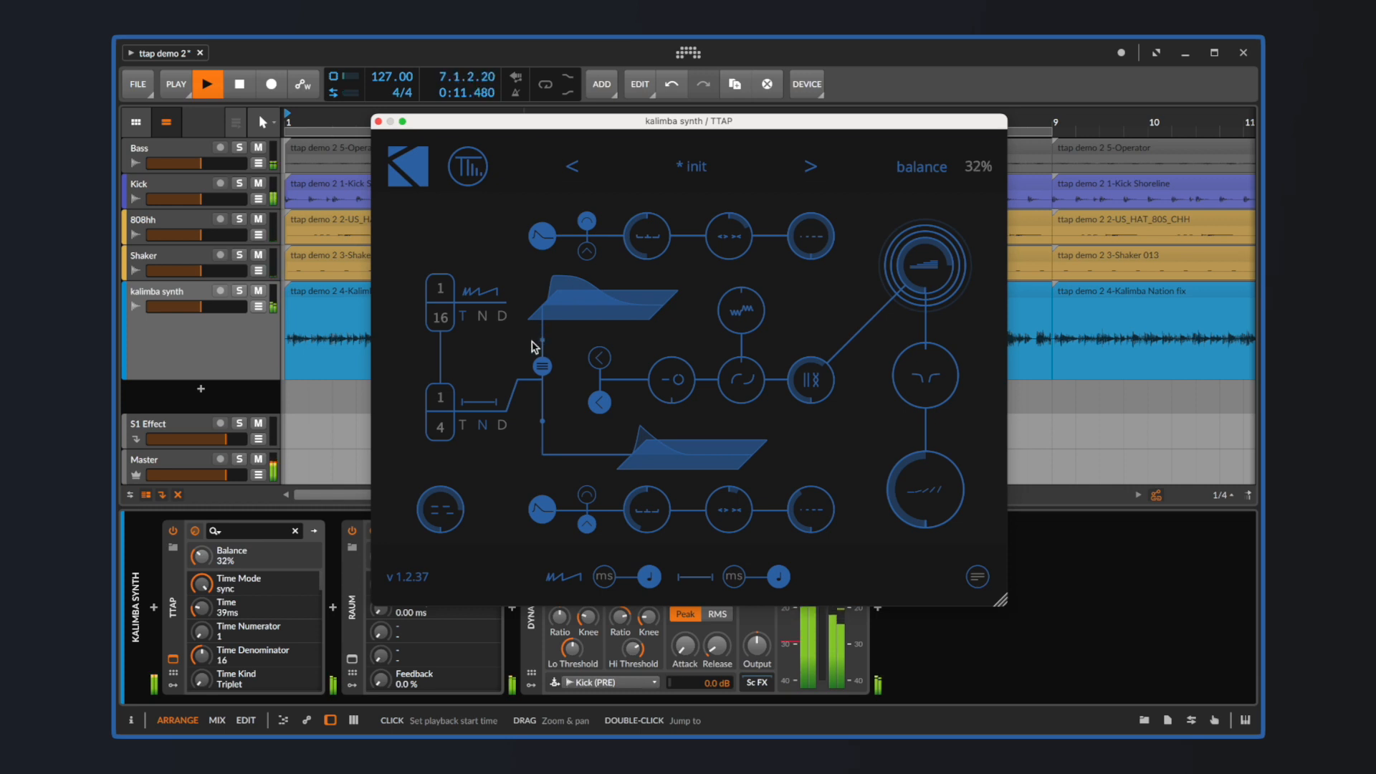
pyautogui.click(603, 576)
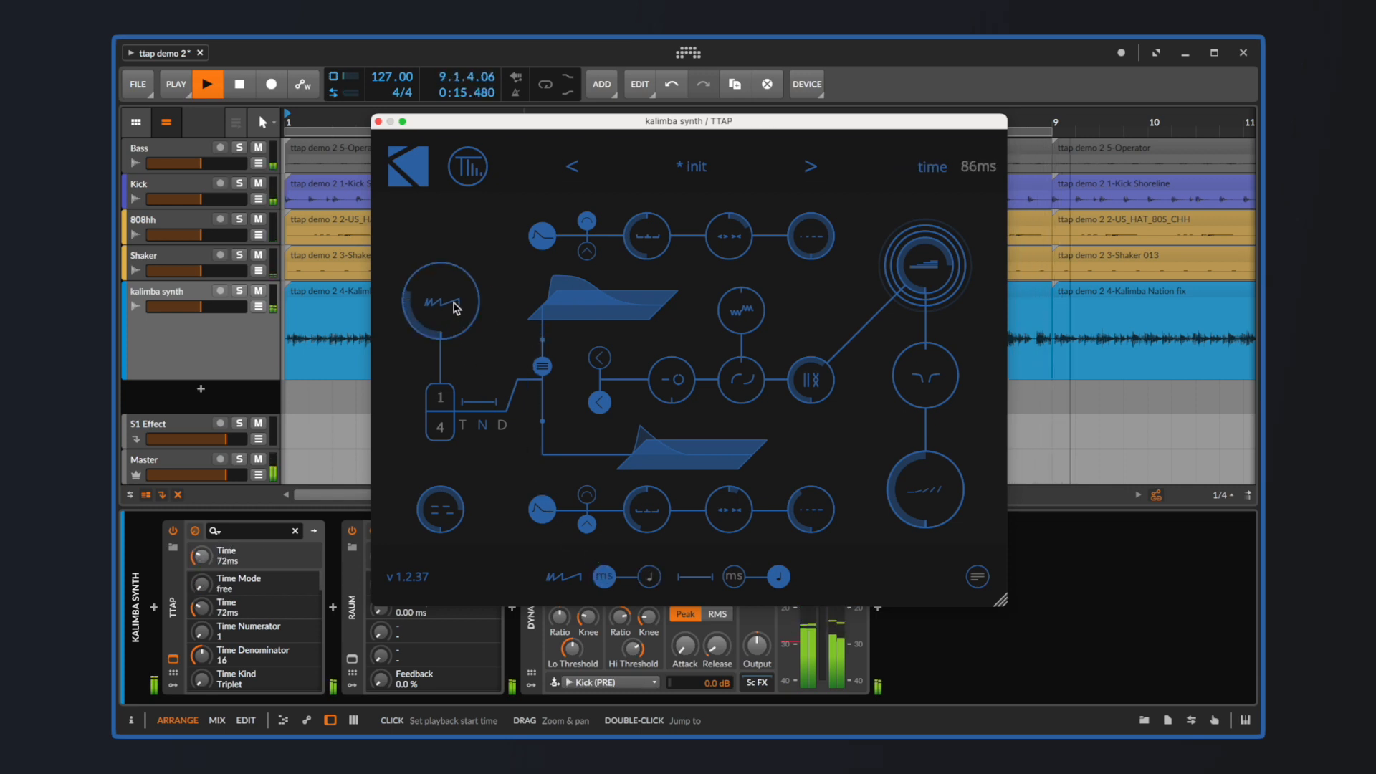
pyautogui.moveTo(439, 302); pyautogui.dragTo(503, 283)
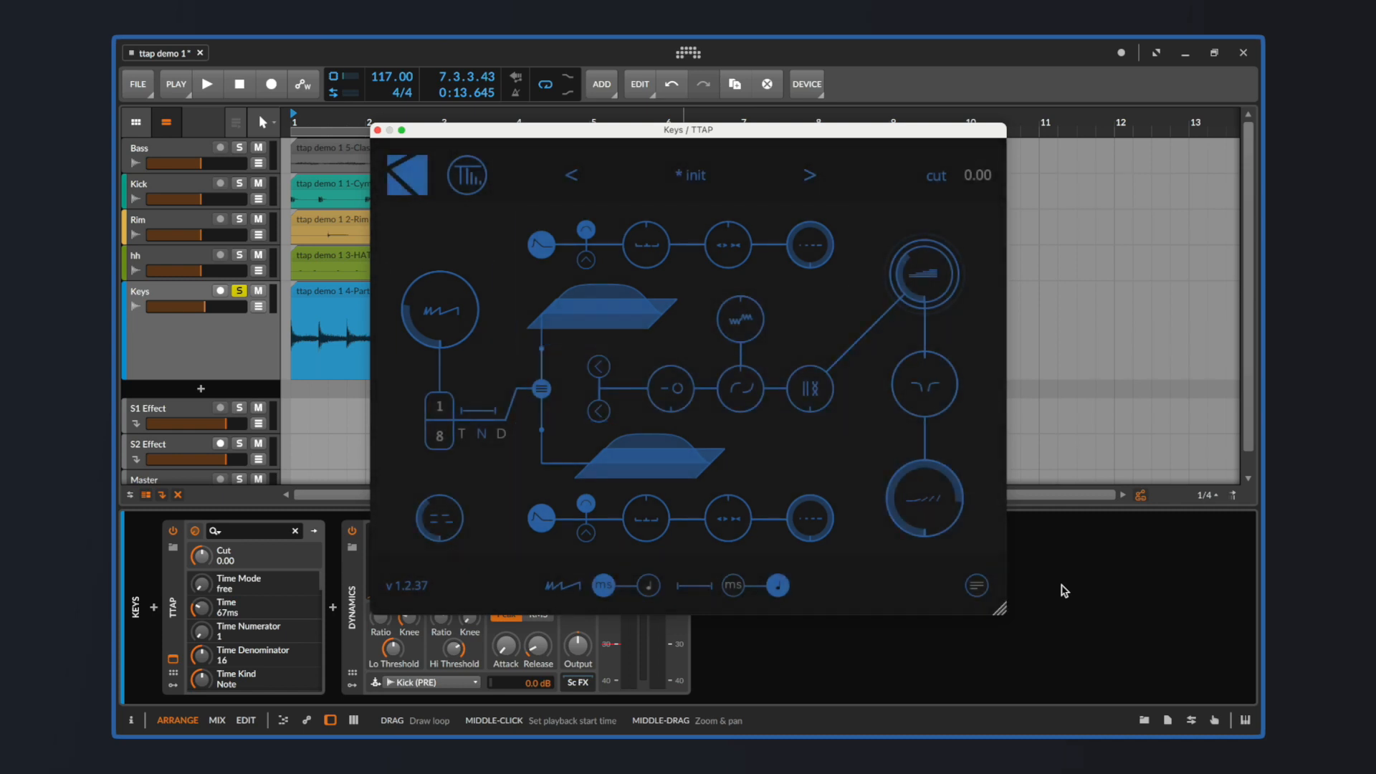
pyautogui.click(461, 422)
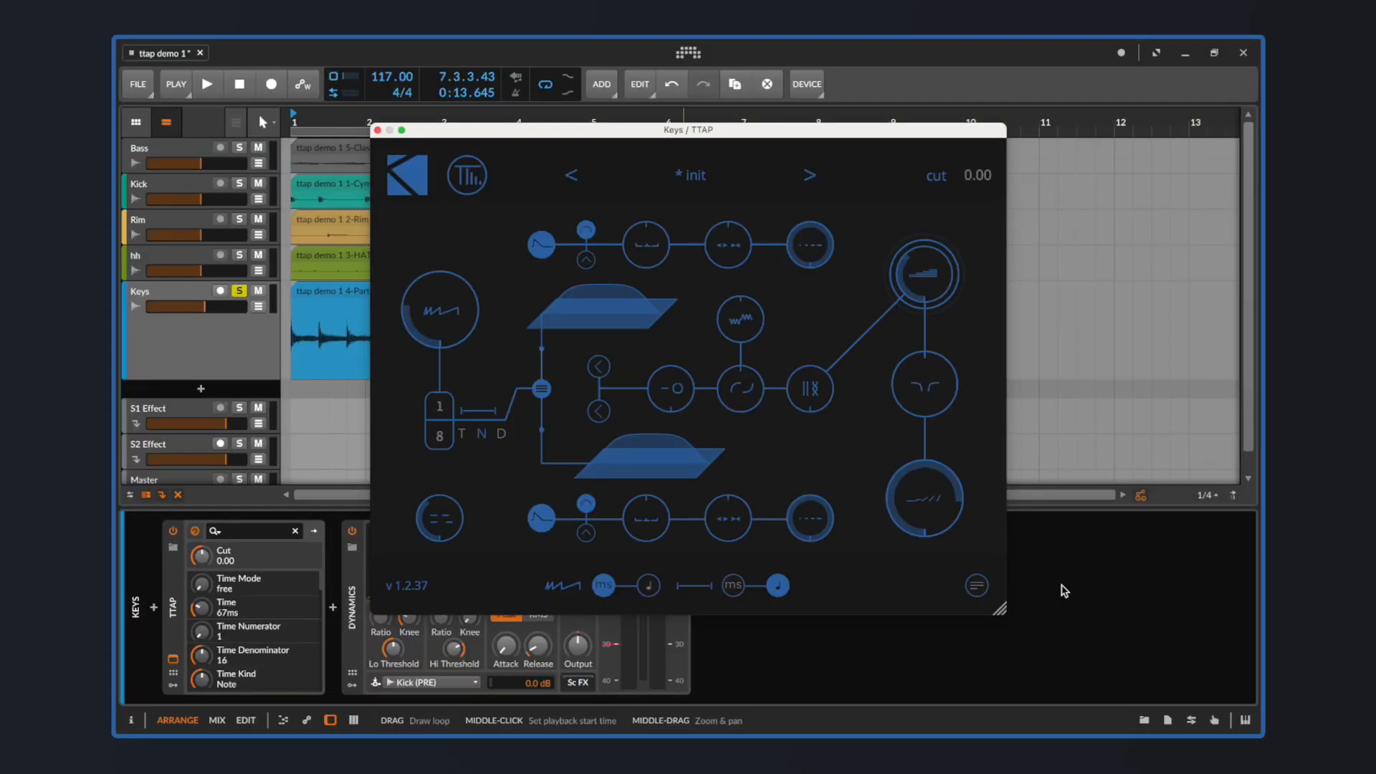
pyautogui.click(207, 85)
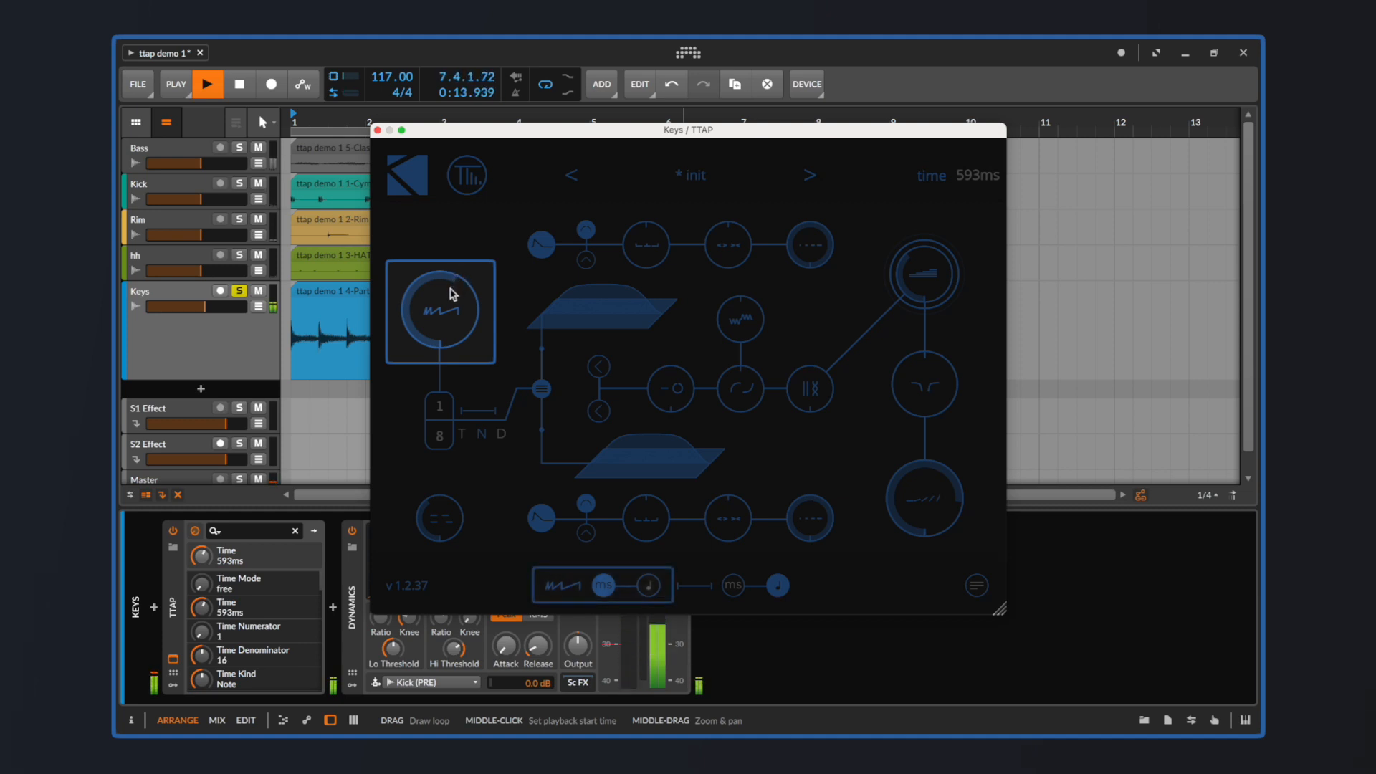
# Shorten the Keys first delay to 217 ms, then sync it to a 1/16 note division
pyautogui.moveTo(438, 294); pyautogui.dragTo(443, 321)
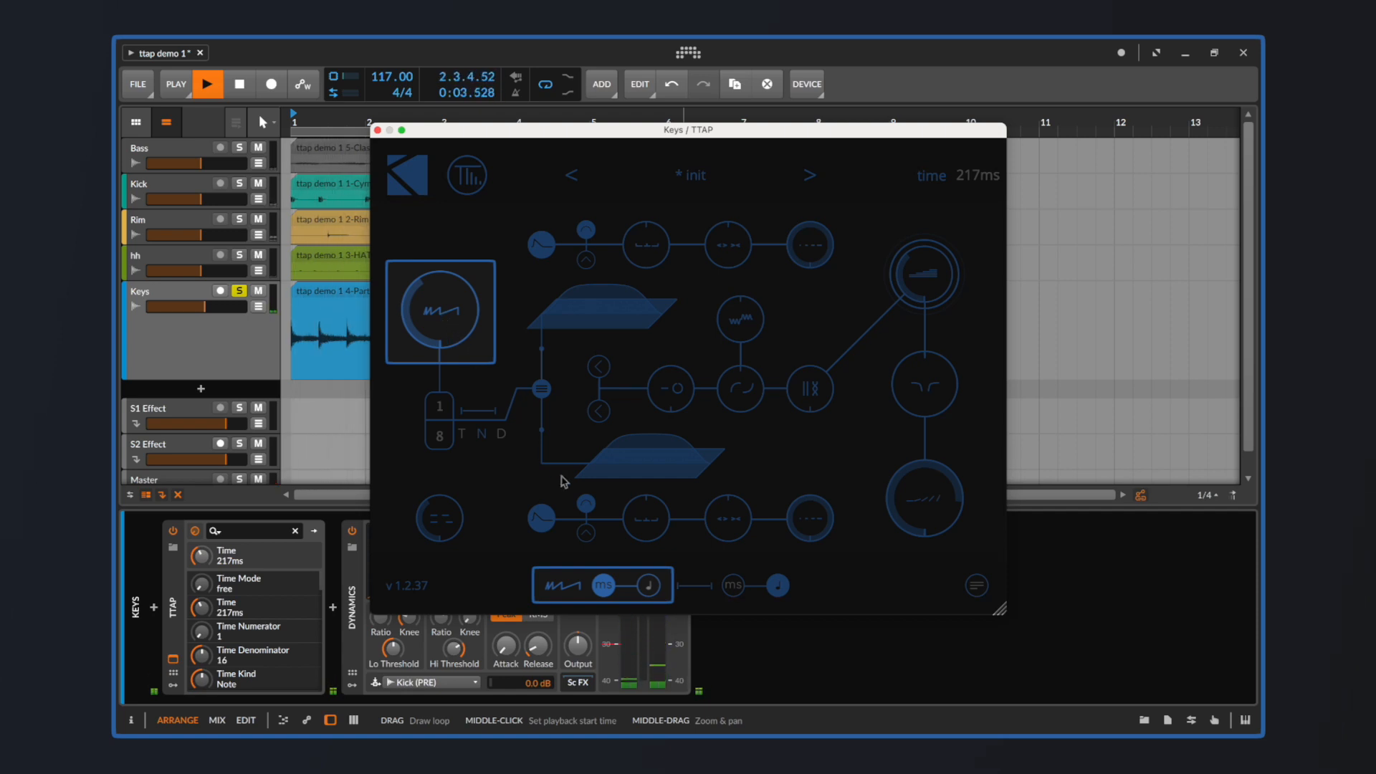
pyautogui.click(649, 585)
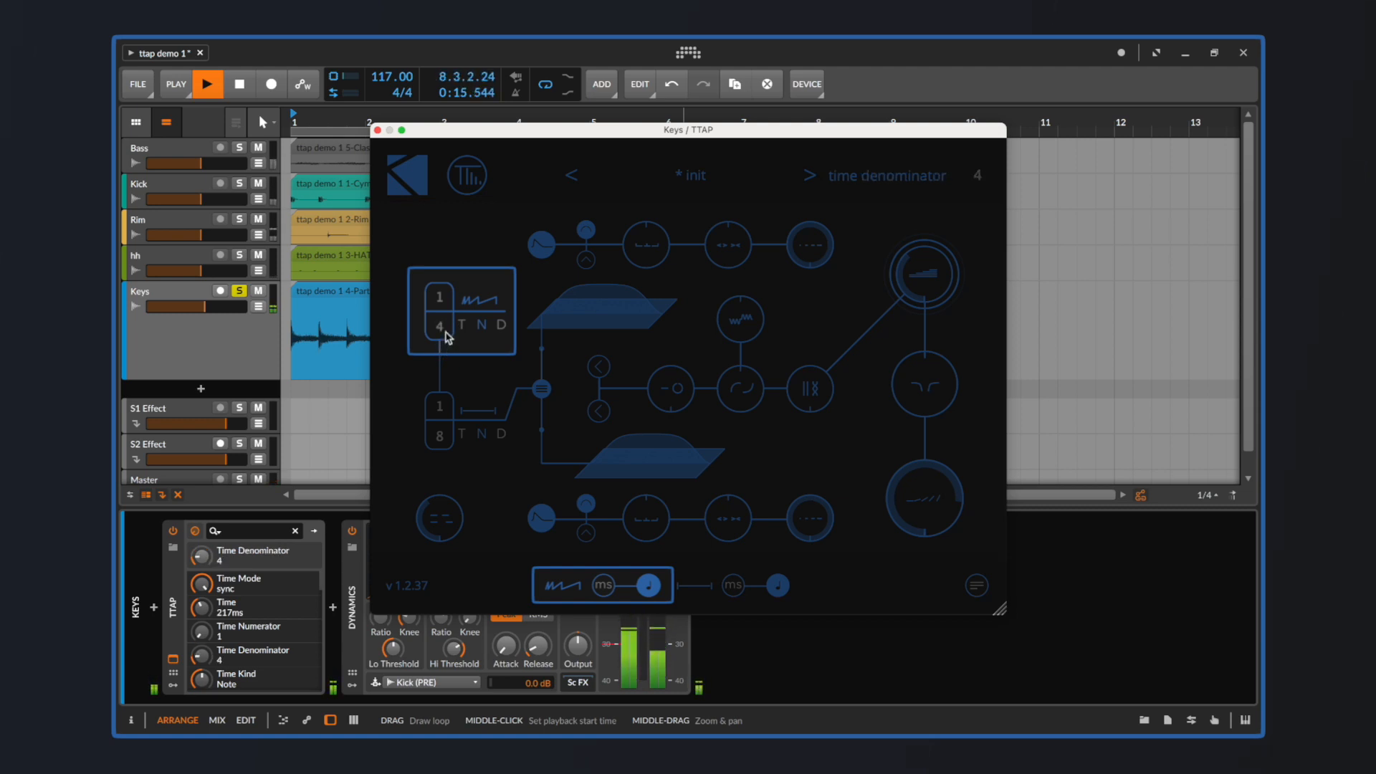
pyautogui.moveTo(439, 325); pyautogui.dragTo(439, 299)
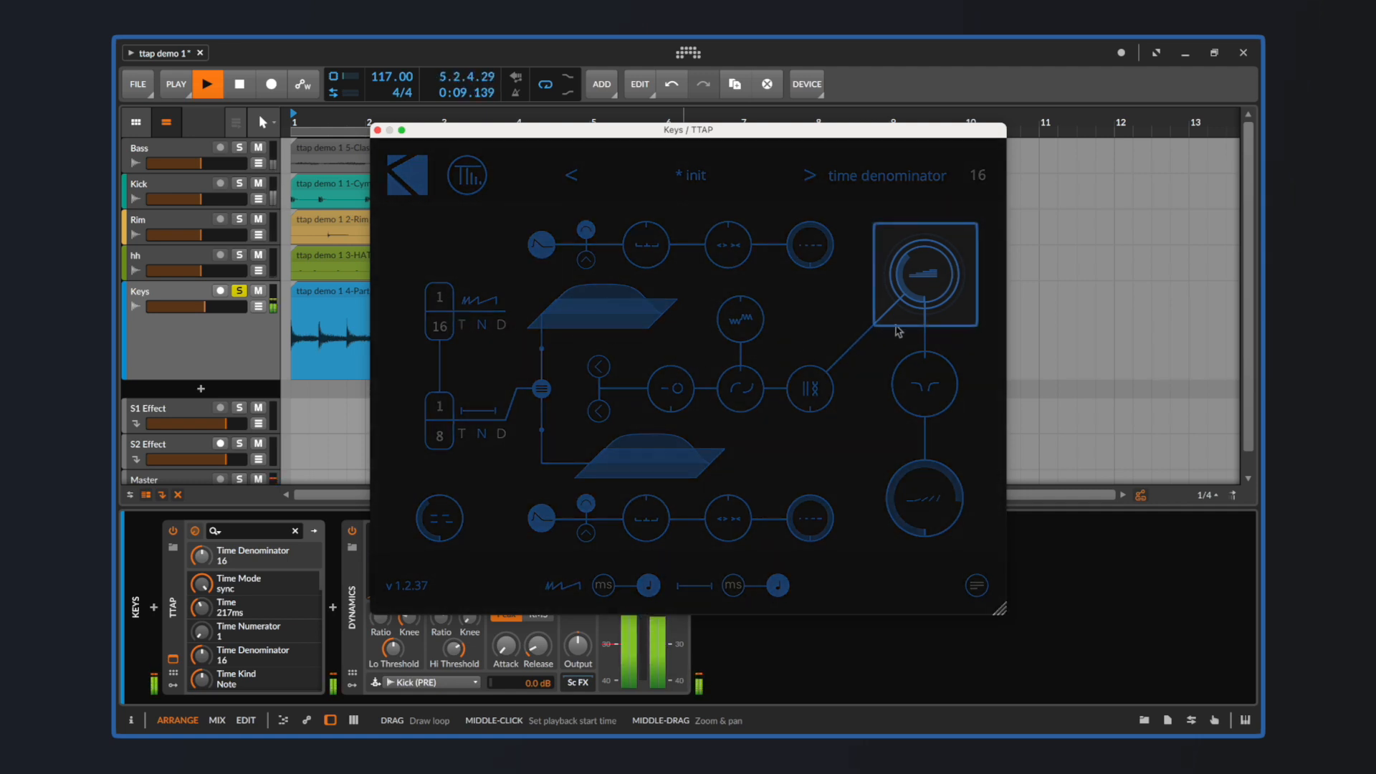
# Sweep the Keys TTAP feedback up through 78% and 83%, settling at 59%
pyautogui.moveTo(921, 281); pyautogui.dragTo(935, 273)
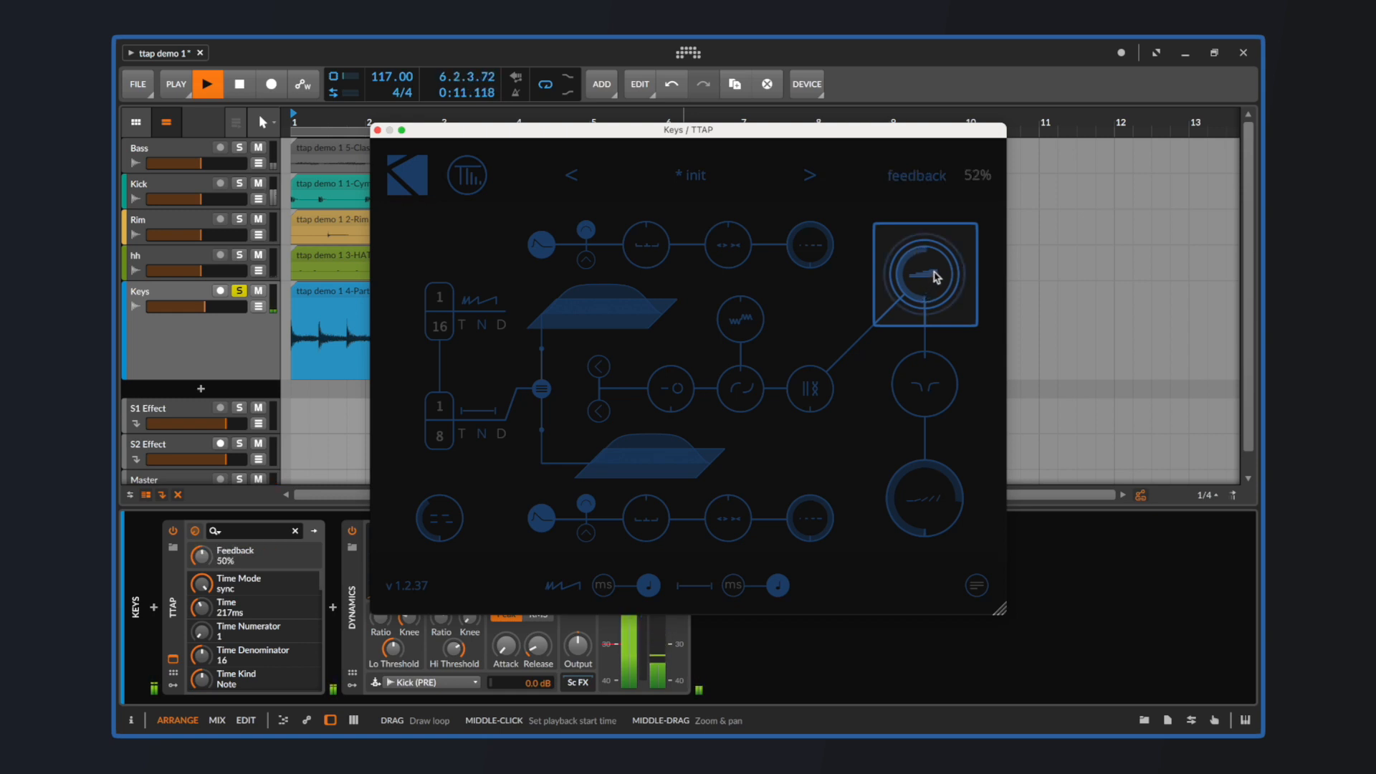
pyautogui.moveTo(935, 275); pyautogui.dragTo(957, 249)
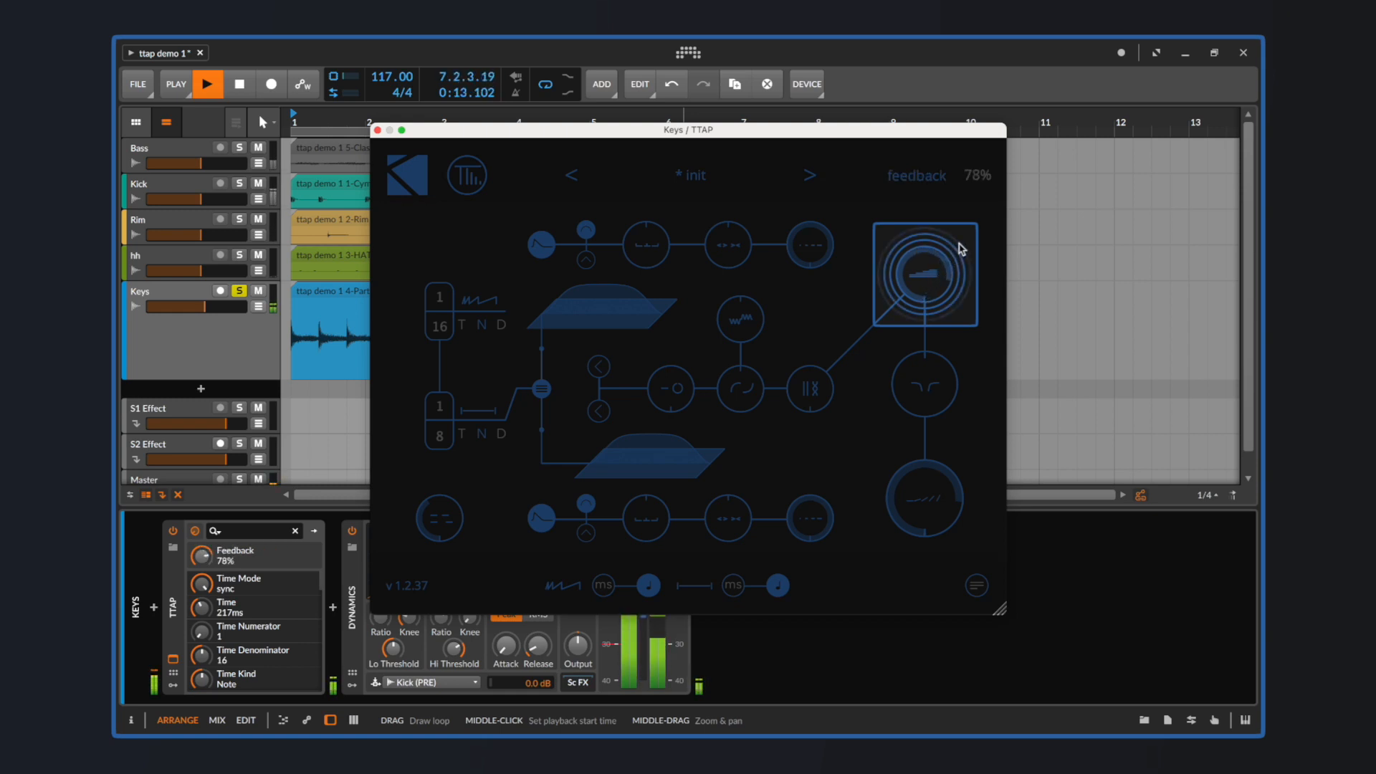
pyautogui.moveTo(921, 290); pyautogui.dragTo(921, 263)
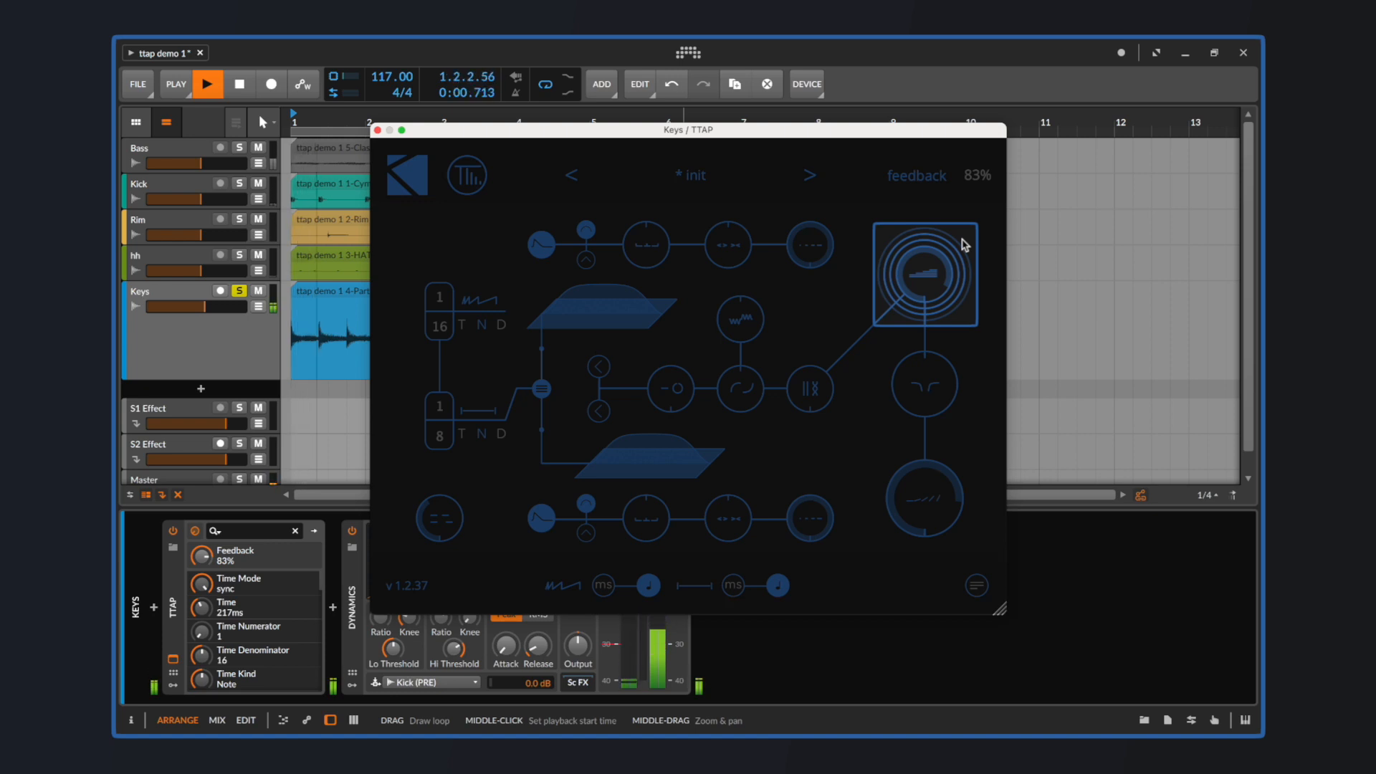
pyautogui.moveTo(923, 273); pyautogui.dragTo(922, 292)
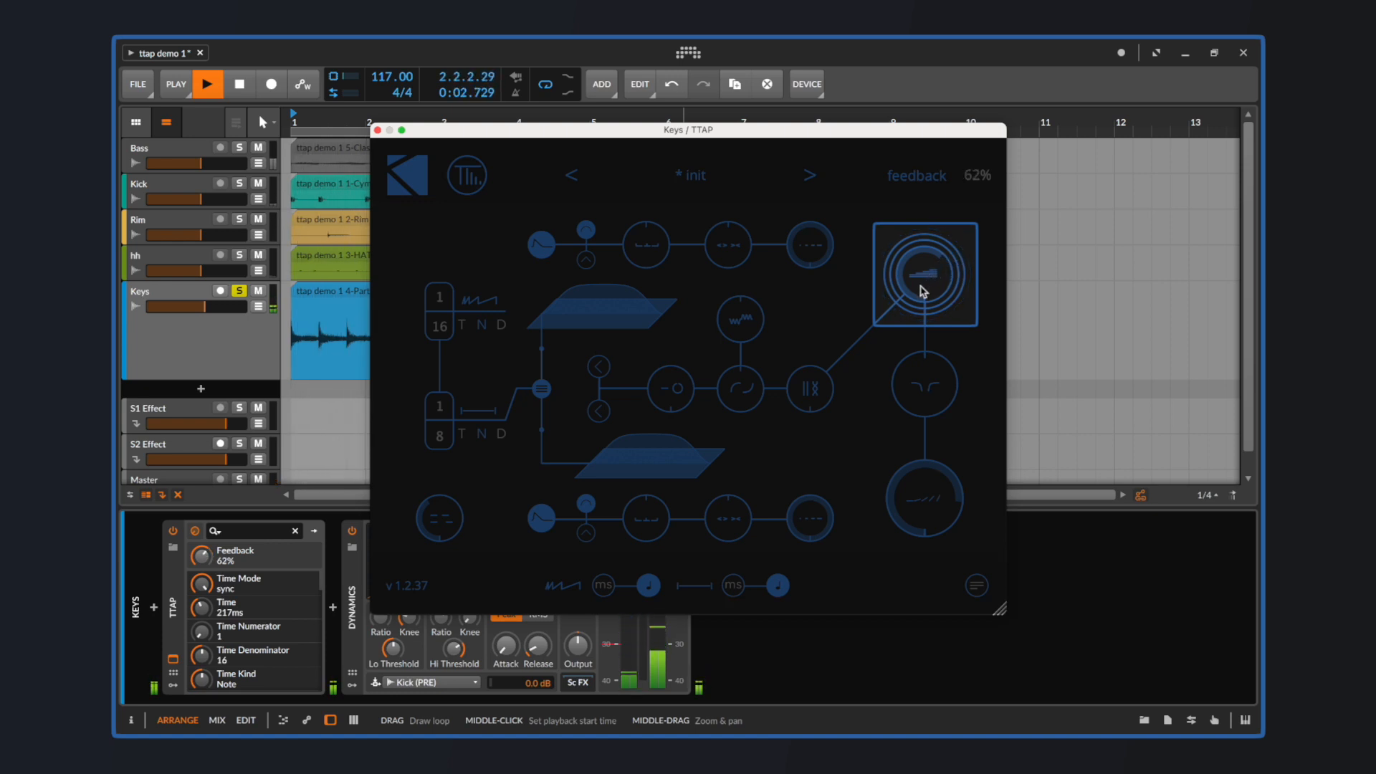
pyautogui.moveTo(922, 281); pyautogui.dragTo(922, 294)
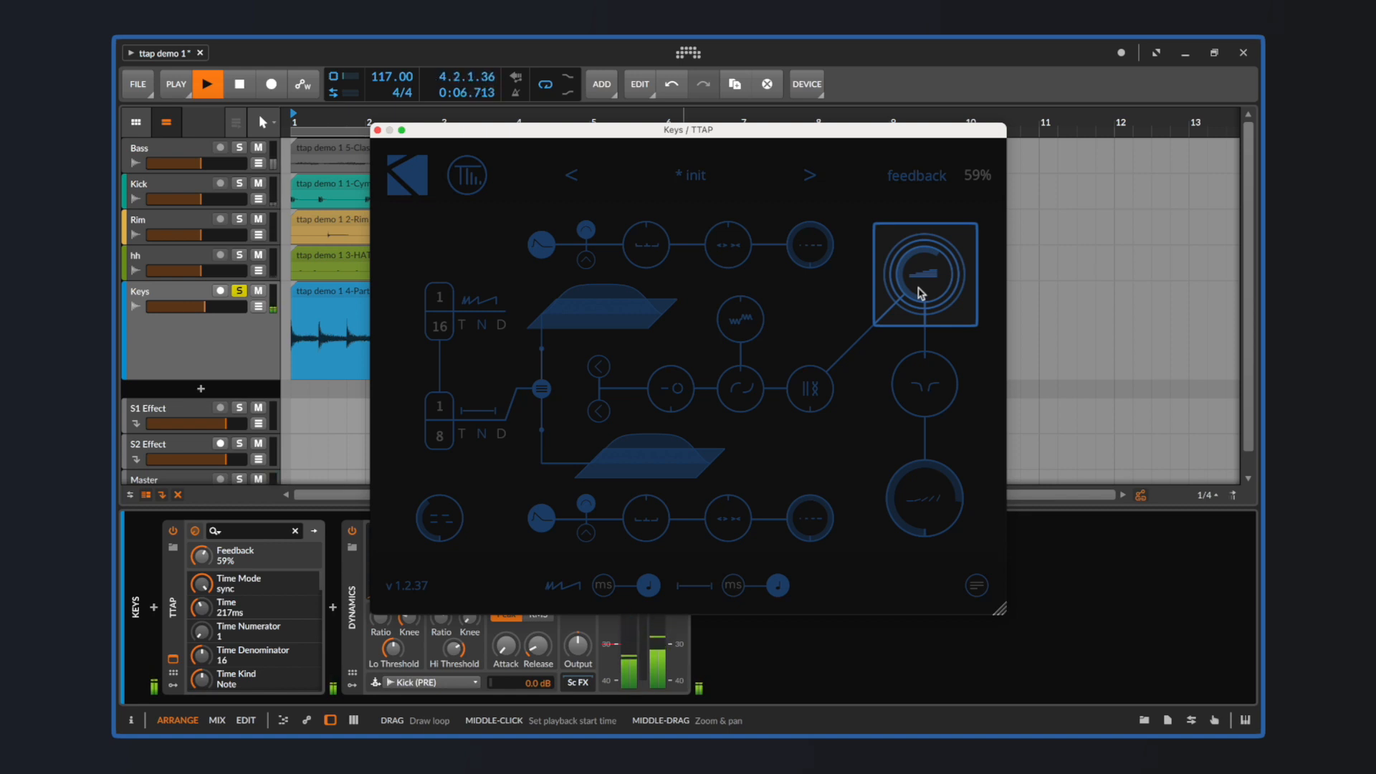
# Sweep the feedback filter Cut below zero and back up to 0.37
pyautogui.click(924, 386)
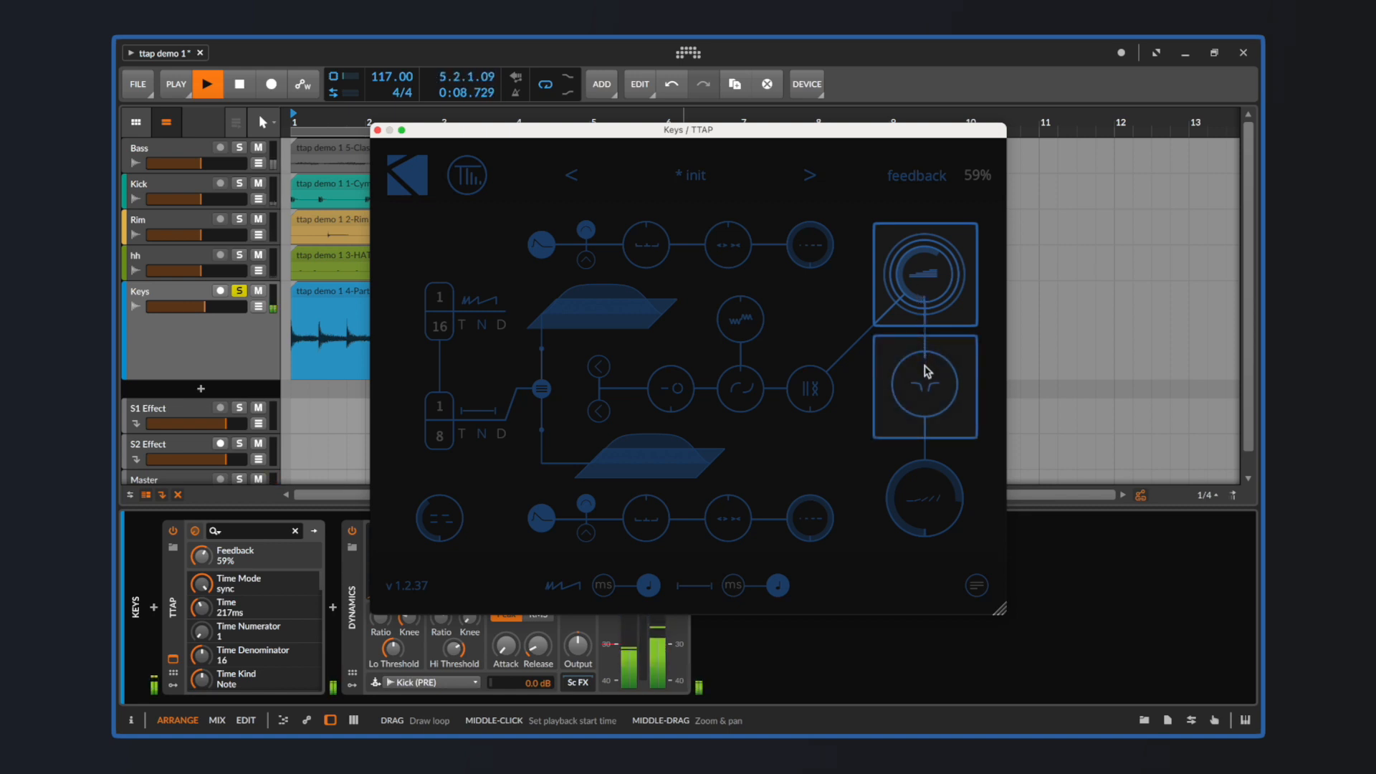
pyautogui.moveTo(923, 387); pyautogui.dragTo(917, 393)
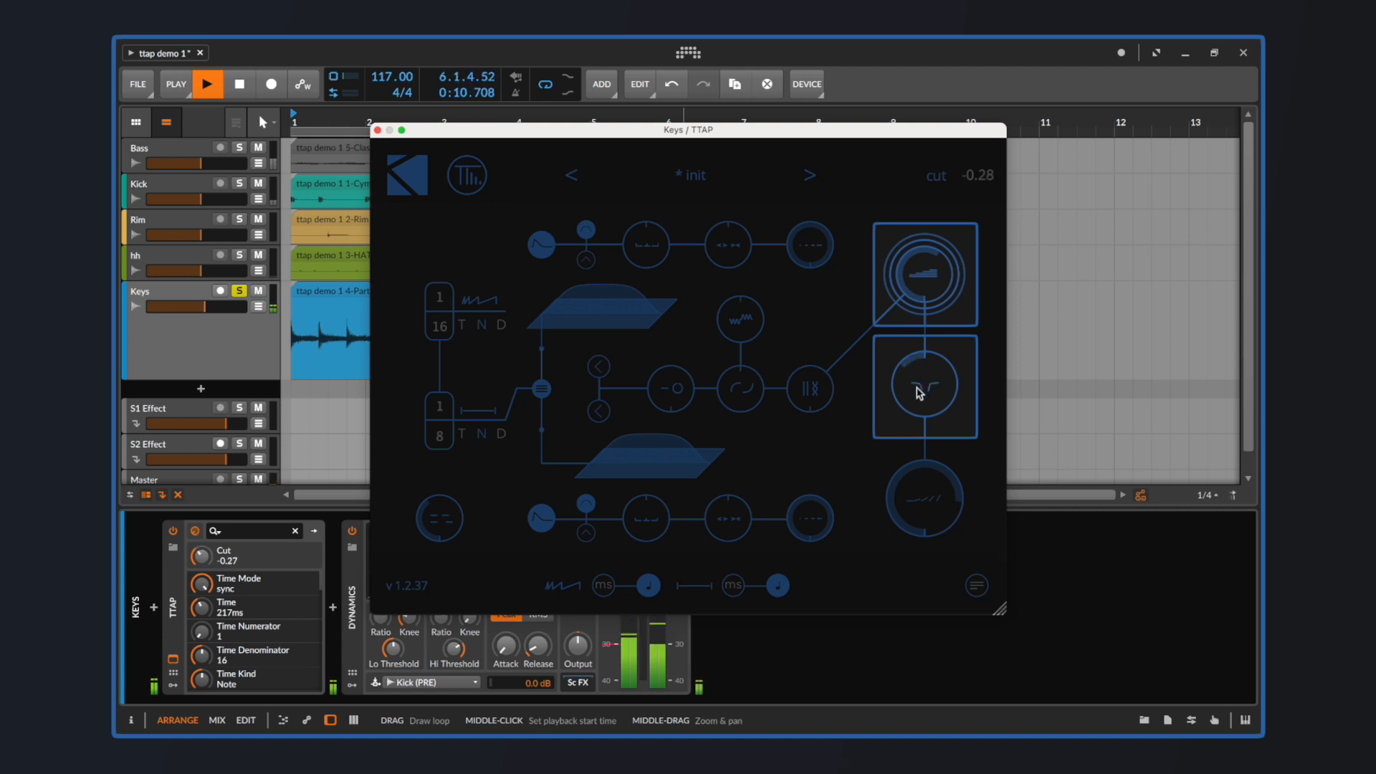
pyautogui.moveTo(918, 391); pyautogui.dragTo(906, 419)
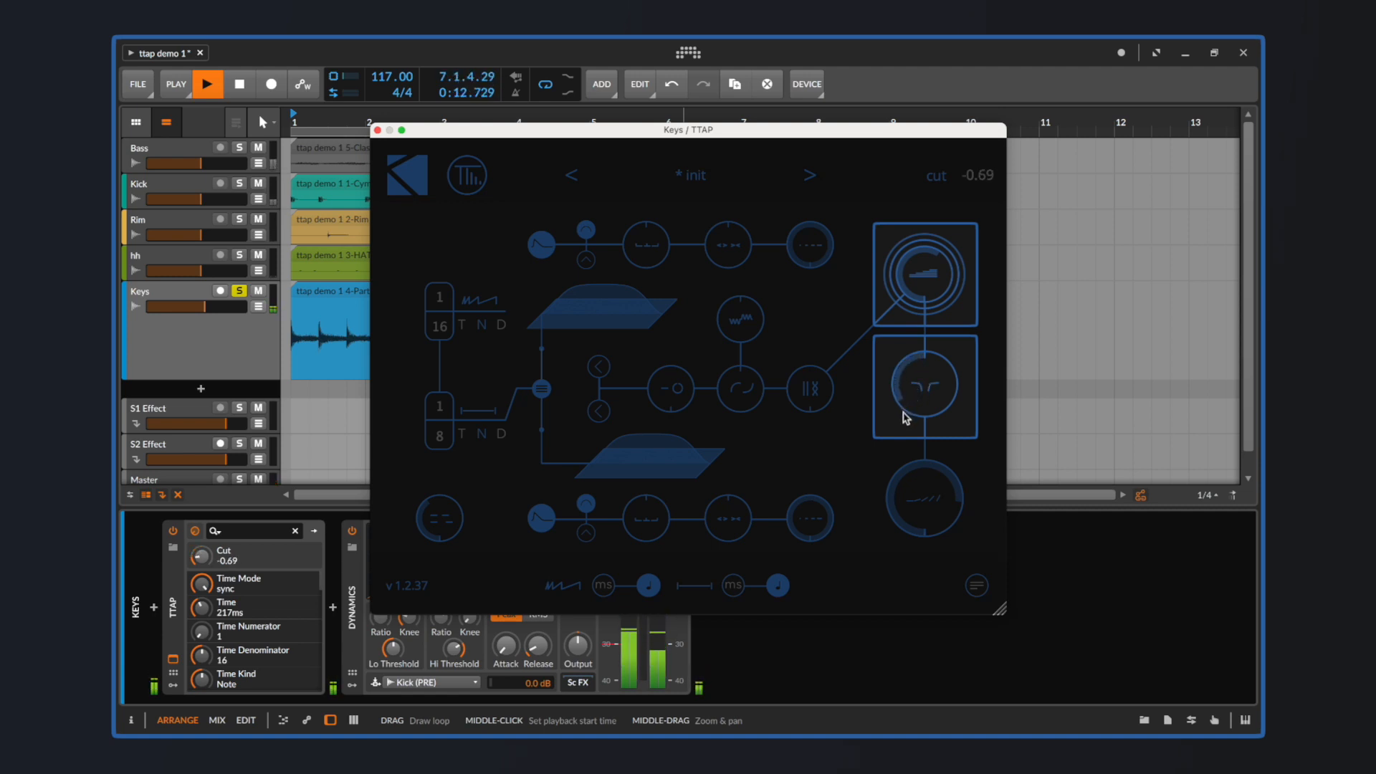
pyautogui.moveTo(908, 417); pyautogui.dragTo(935, 379)
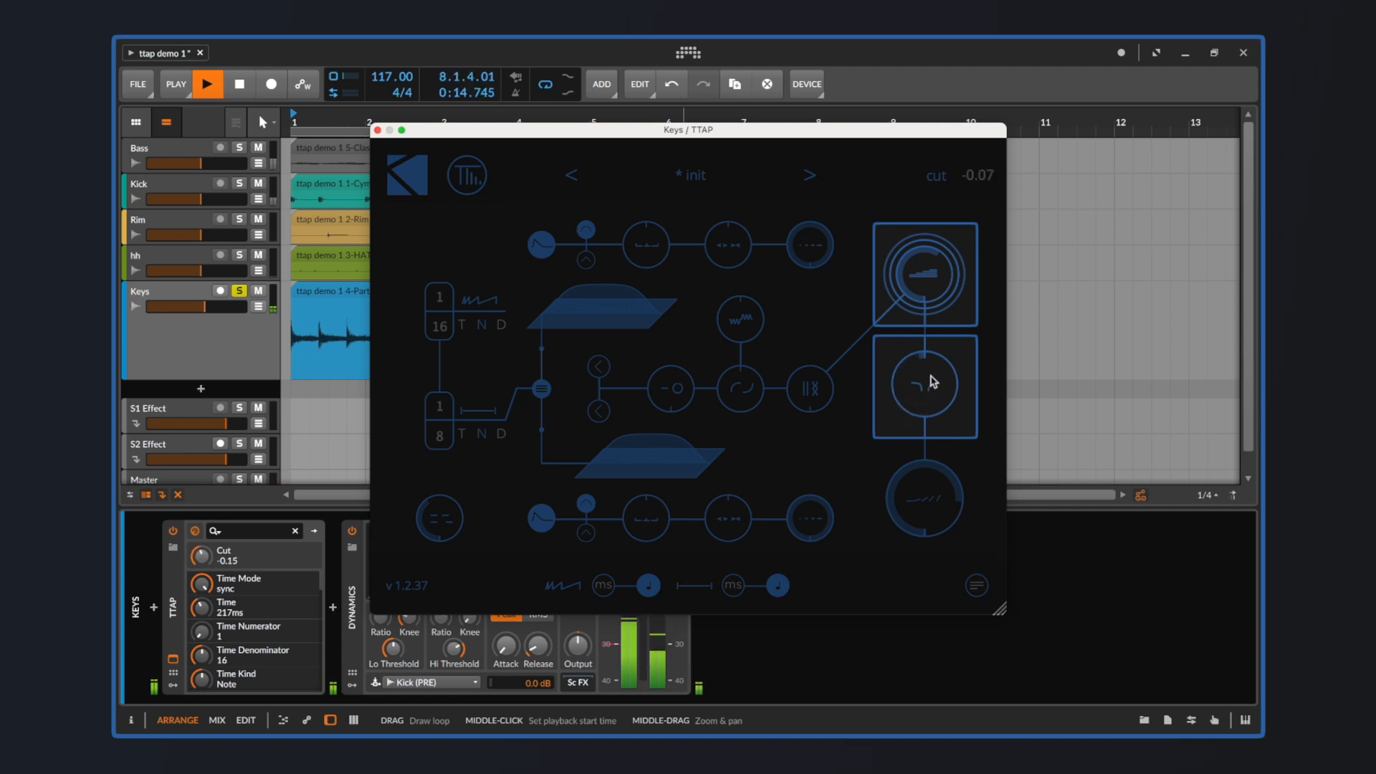
pyautogui.moveTo(932, 387); pyautogui.dragTo(947, 359)
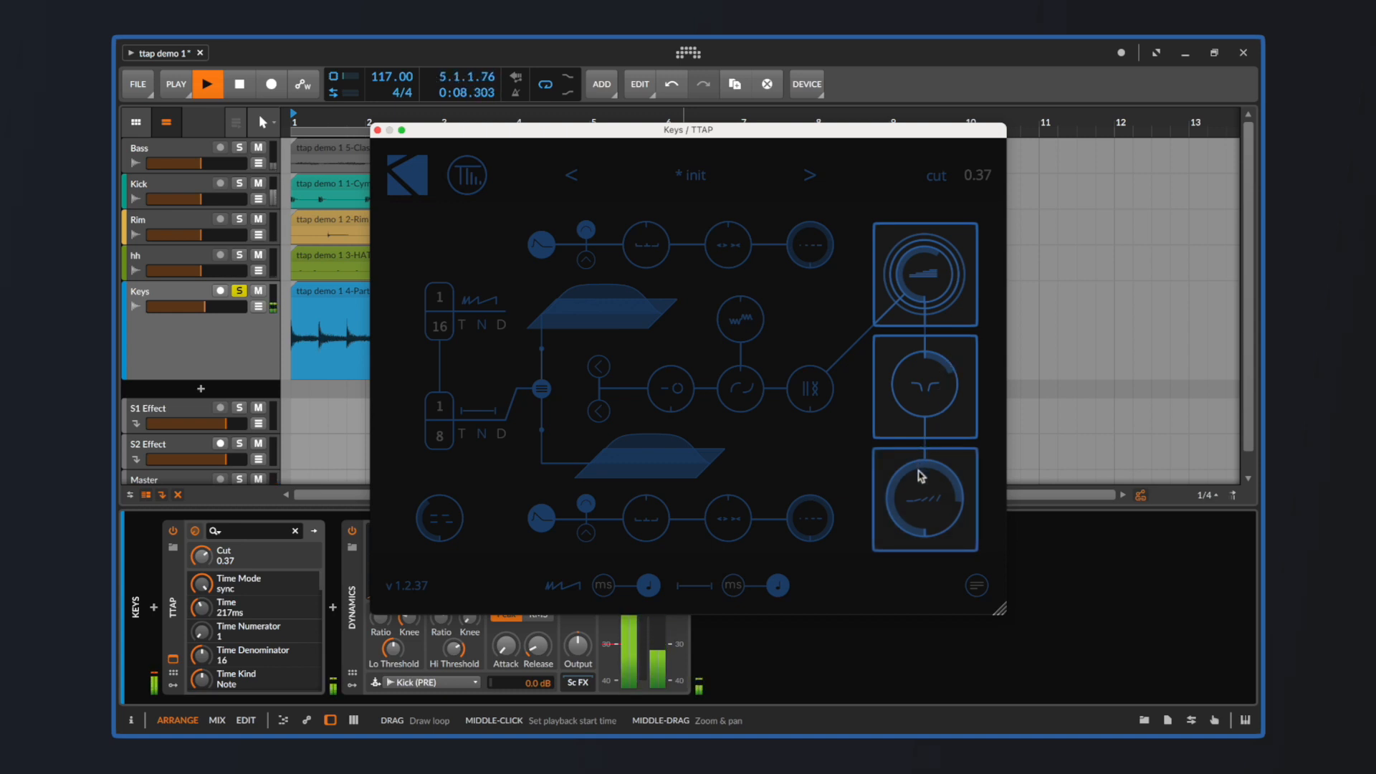
# Sweep the Keys TTAP delay mix from 65% to fully dry, then 45%
pyautogui.moveTo(921, 488); pyautogui.dragTo(915, 507)
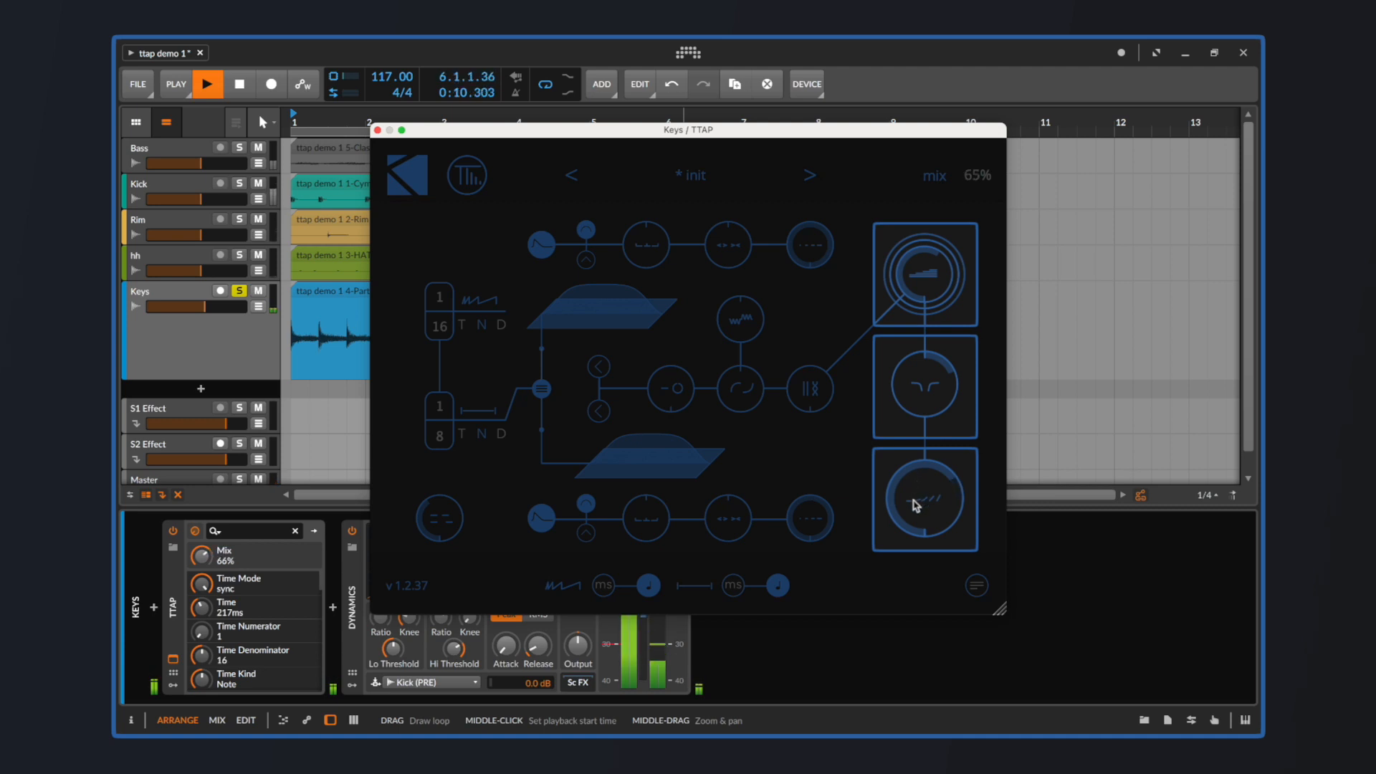
pyautogui.moveTo(917, 504); pyautogui.dragTo(890, 582)
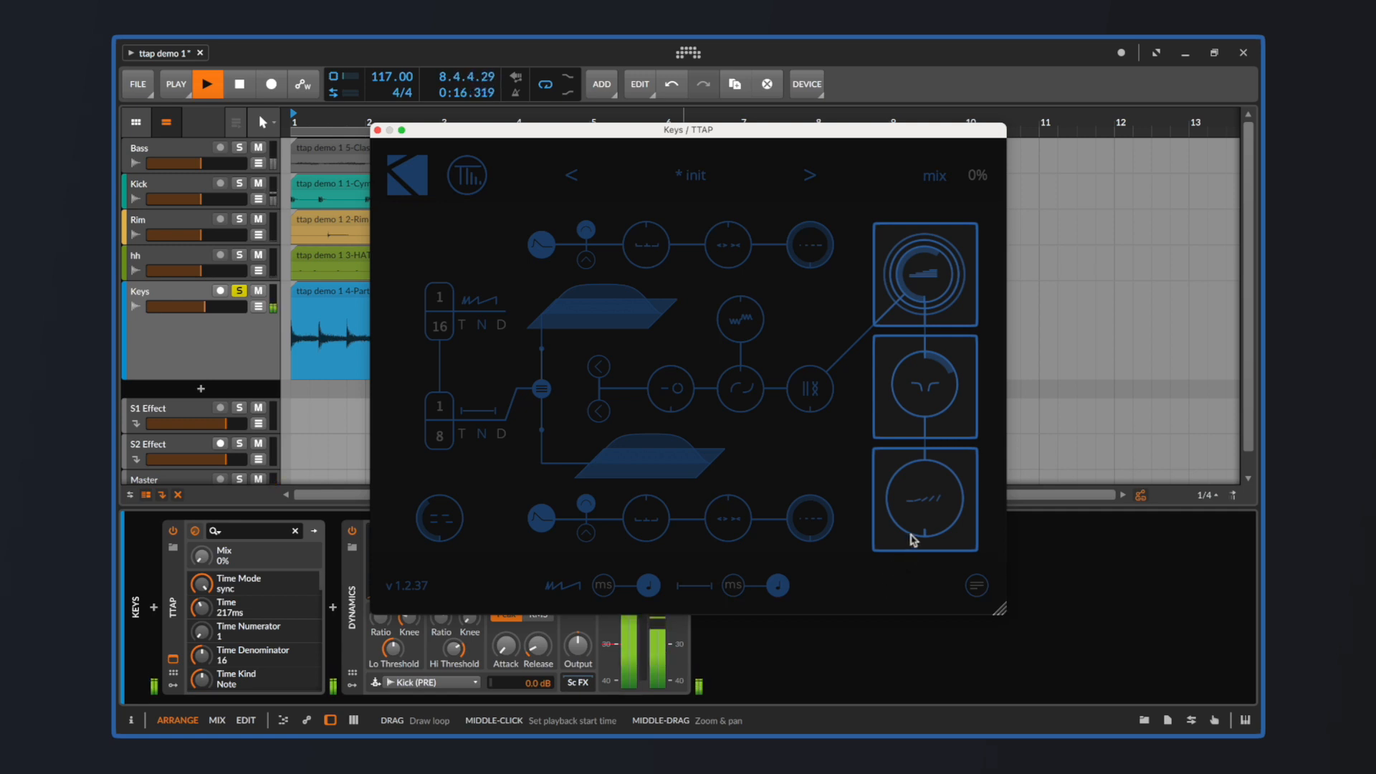
pyautogui.moveTo(912, 539); pyautogui.dragTo(953, 465)
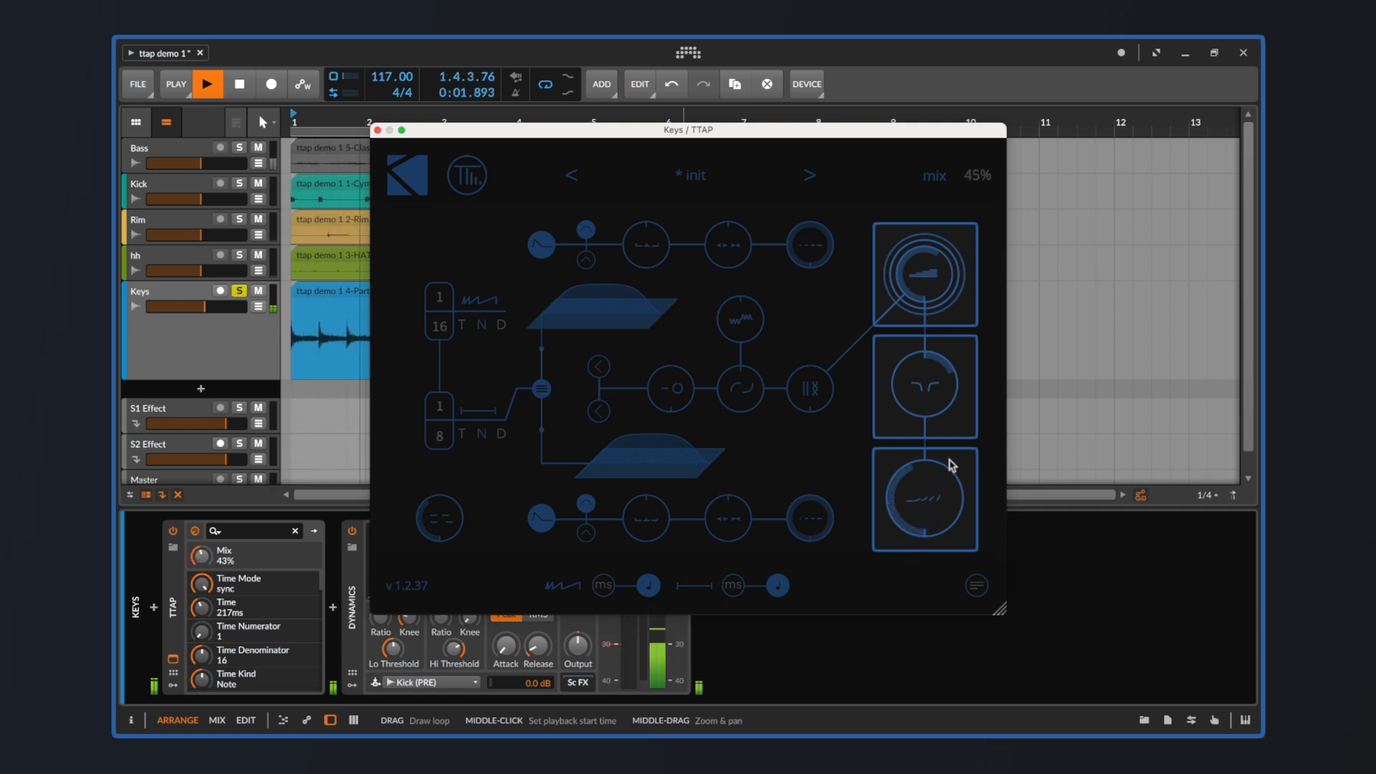
# Raise the delay feedback to 70%, push it to 81%, and return to 70%
pyautogui.moveTo(924, 498); pyautogui.dragTo(952, 439)
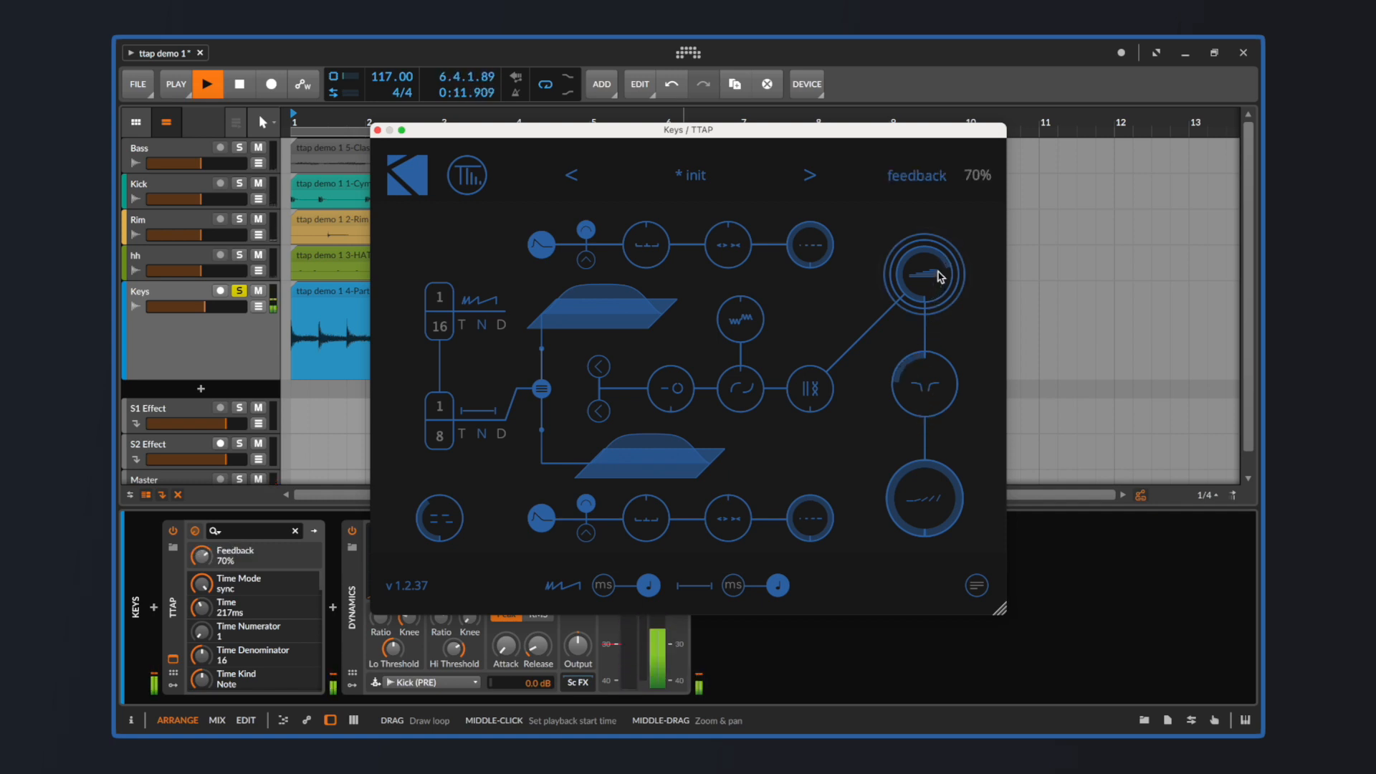
pyautogui.moveTo(923, 275); pyautogui.dragTo(923, 262)
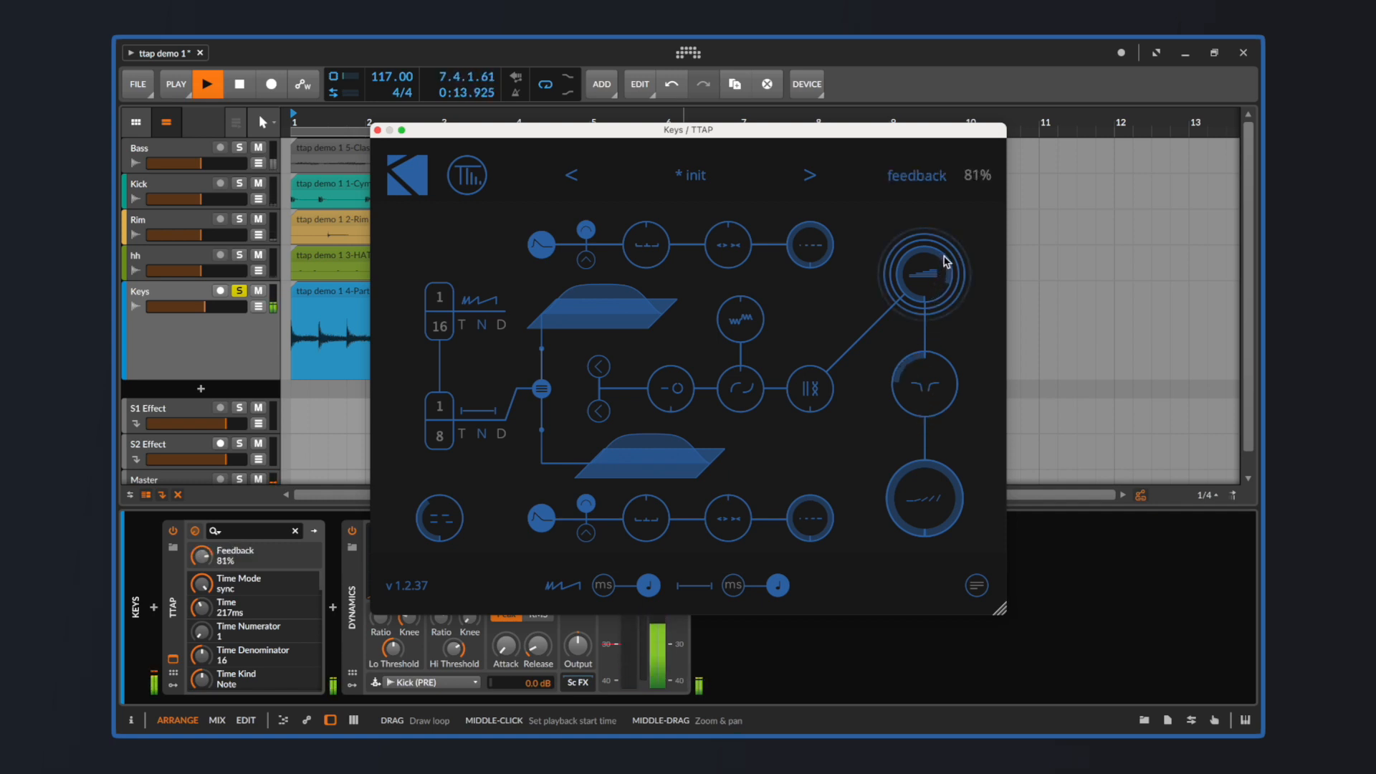
pyautogui.moveTo(922, 272); pyautogui.dragTo(922, 259)
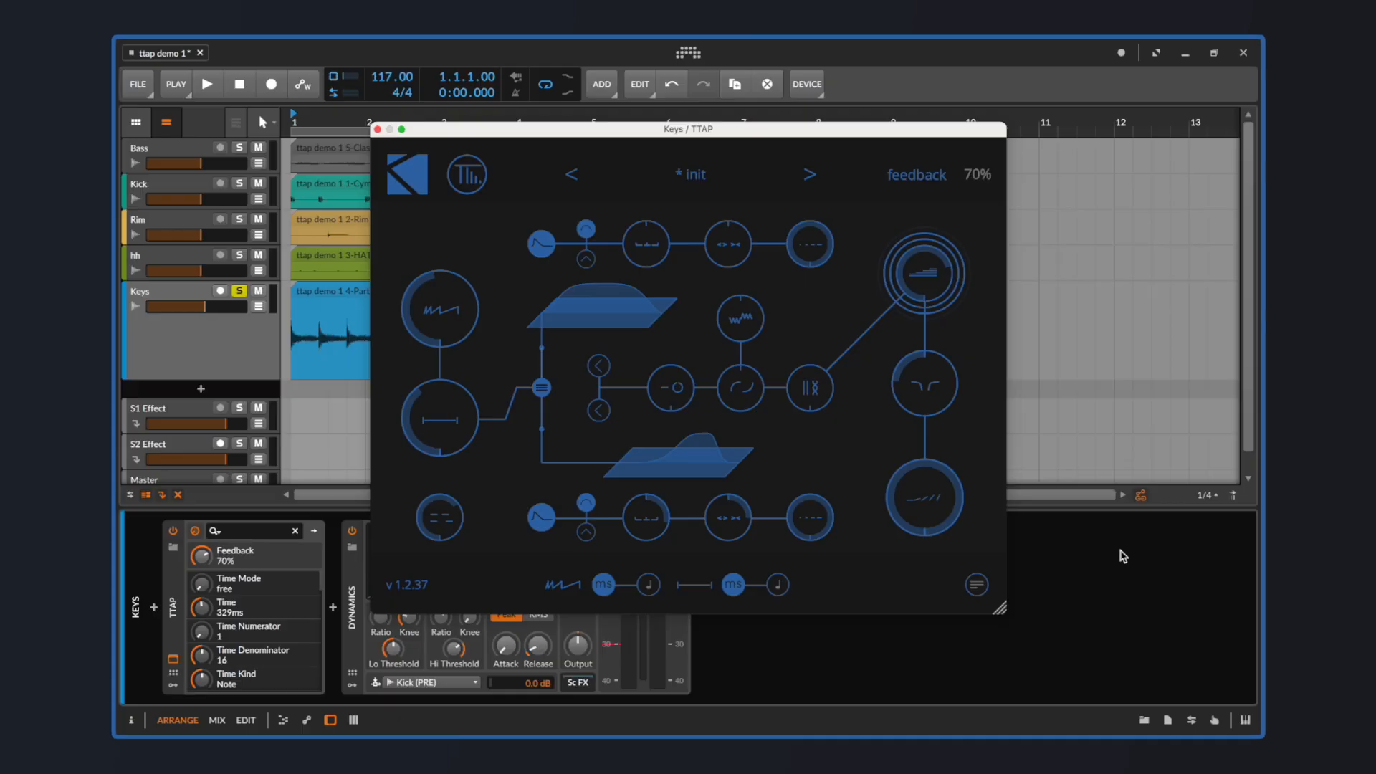
# Start playback, raise the delay-line balance to 72%, and enable Reverse 2
pyautogui.click(207, 85)
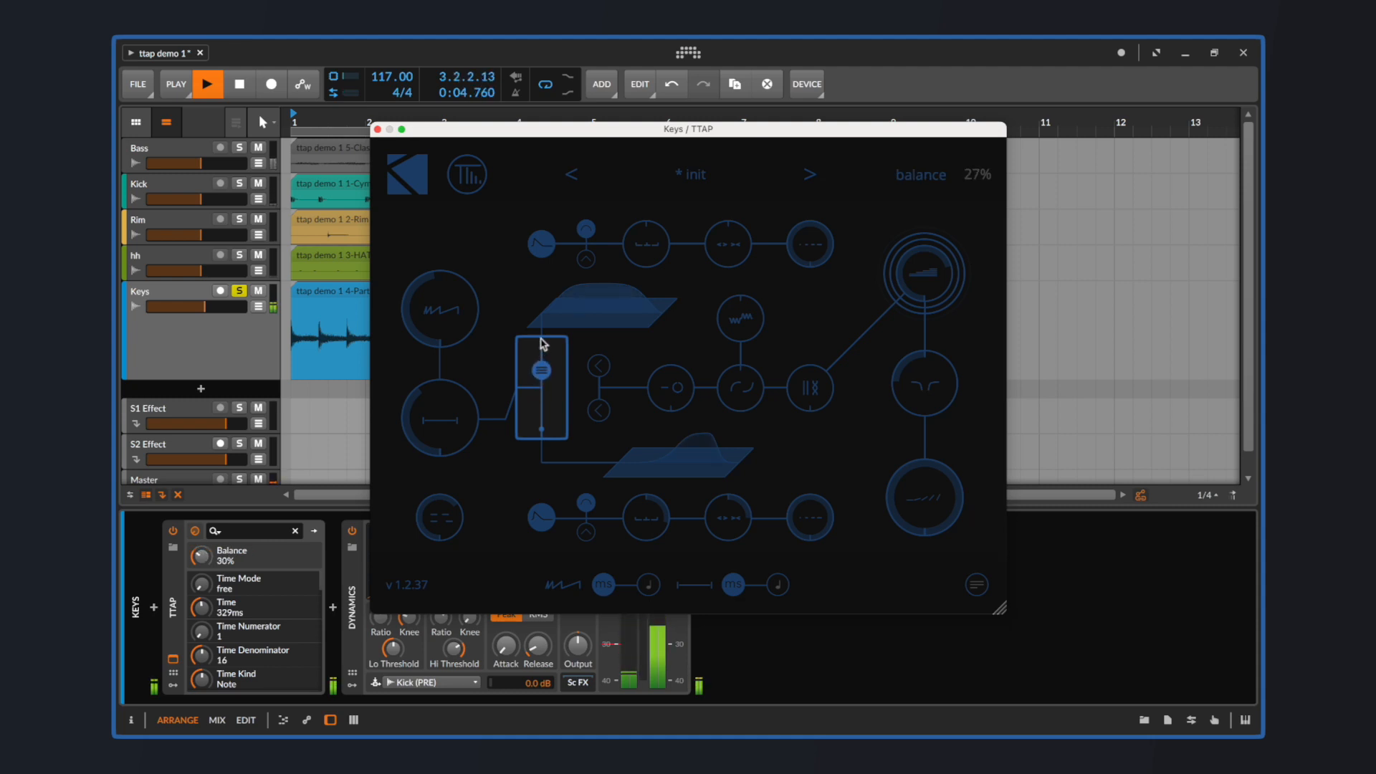
pyautogui.moveTo(540, 364); pyautogui.dragTo(540, 378)
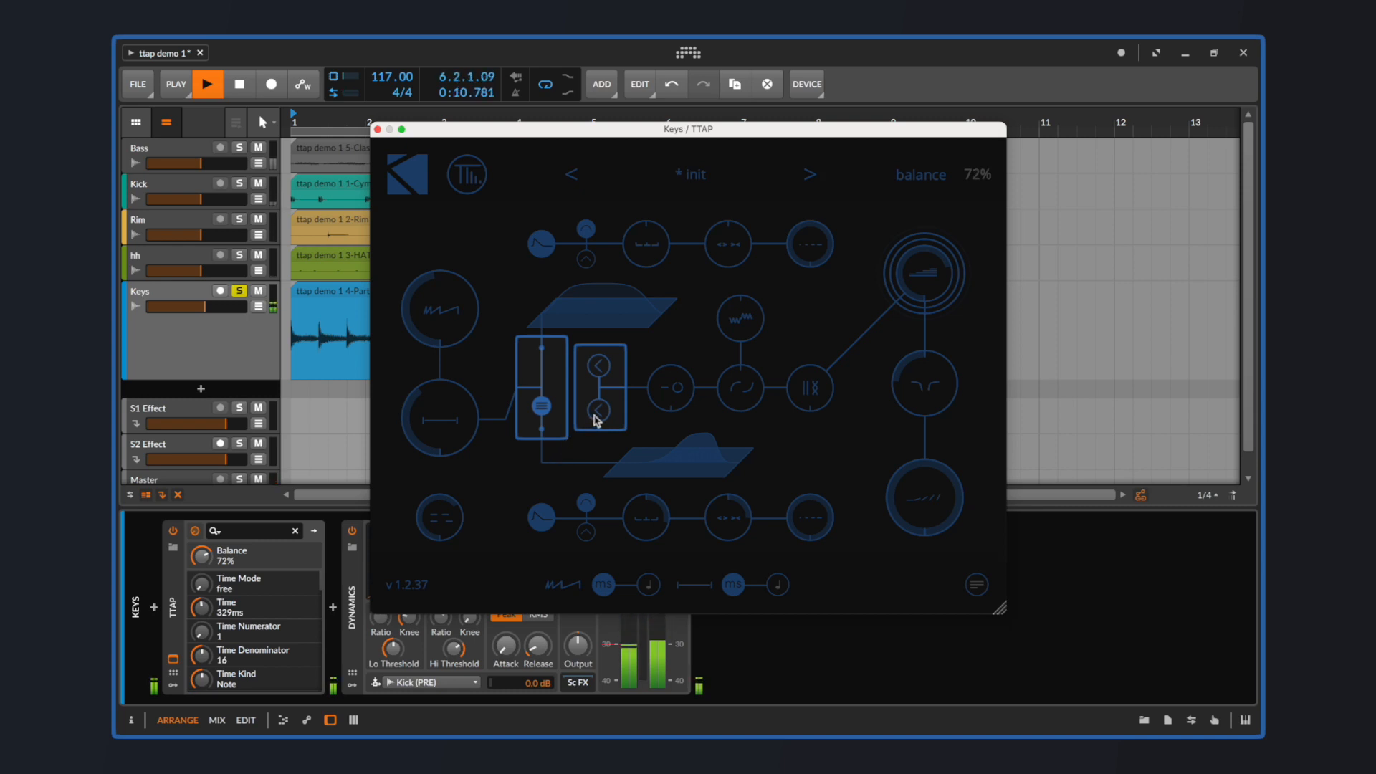
pyautogui.click(598, 410)
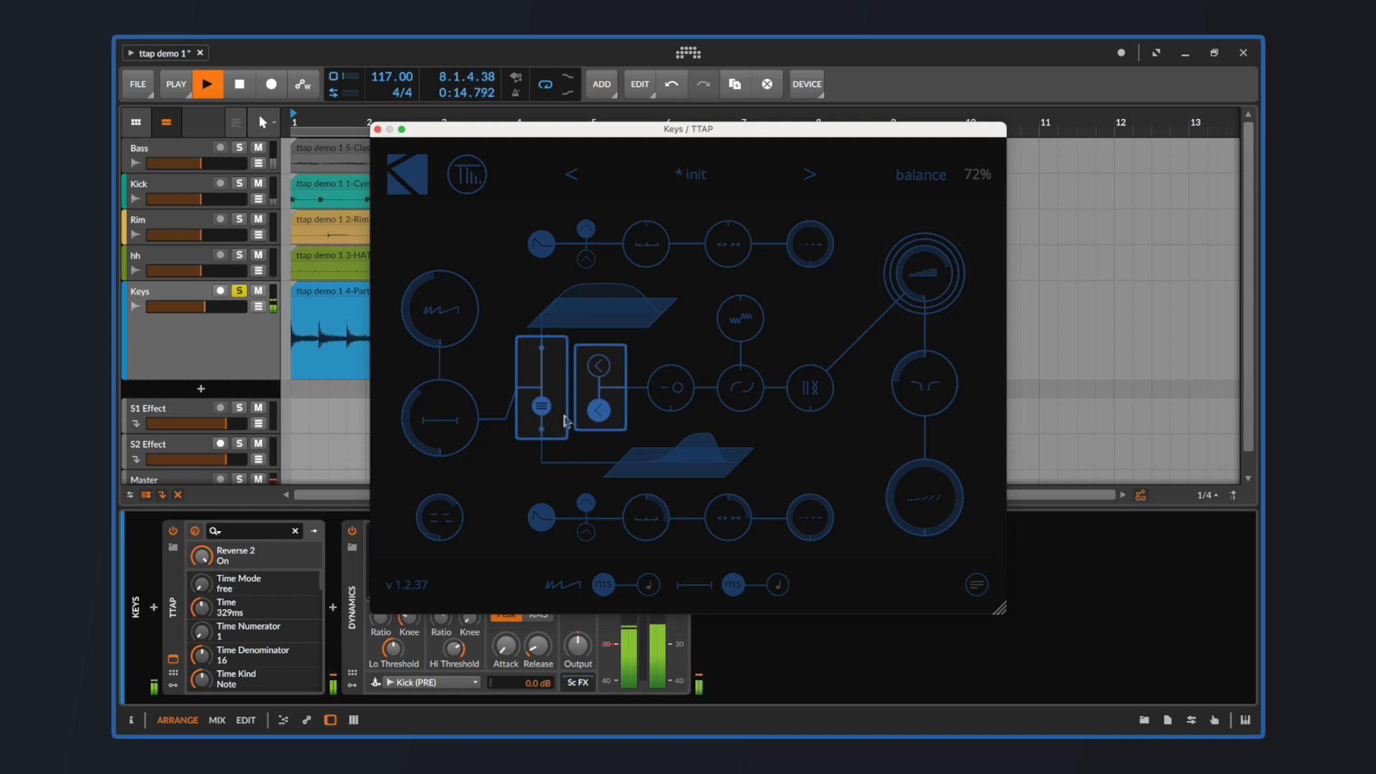
pyautogui.moveTo(538, 424); pyautogui.dragTo(539, 388)
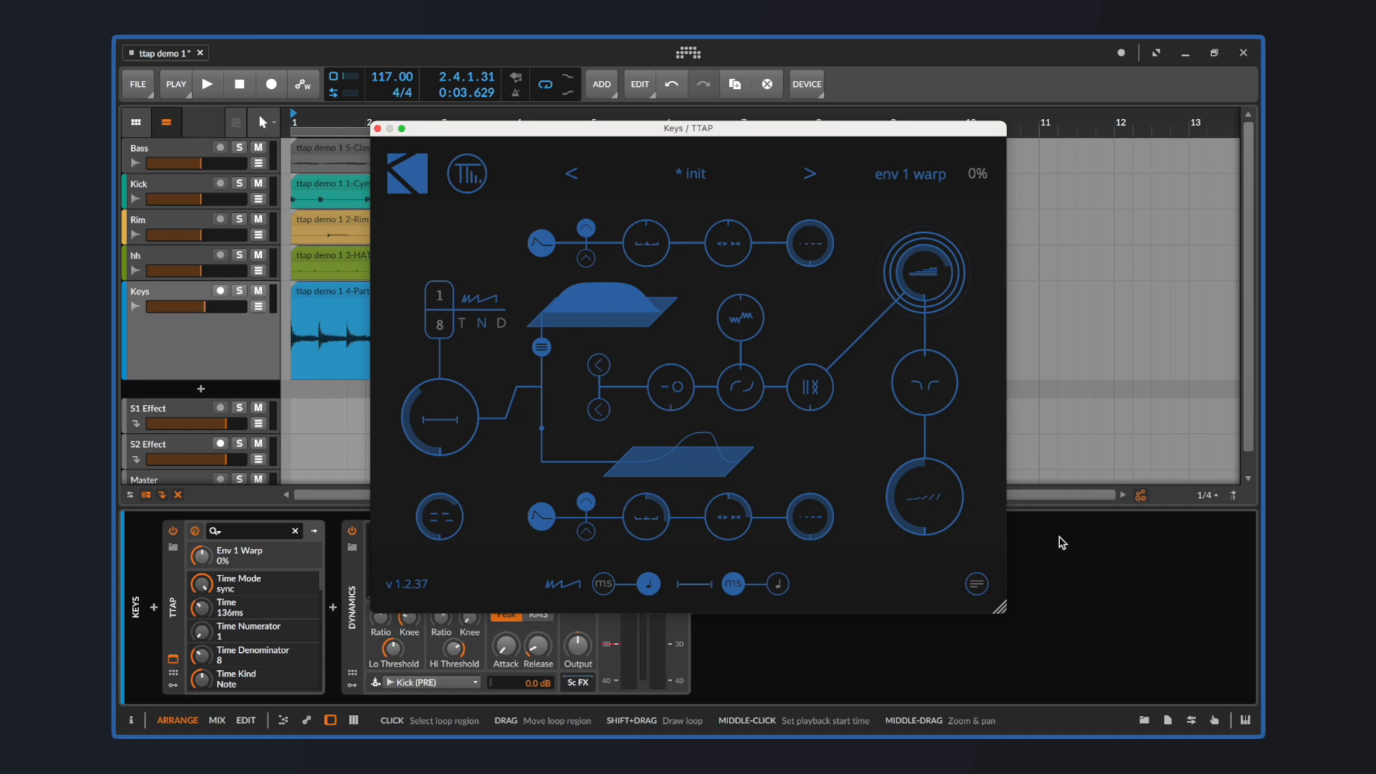
# Restart playback and switch Envelope 1 on for the first delay section
pyautogui.click(207, 84)
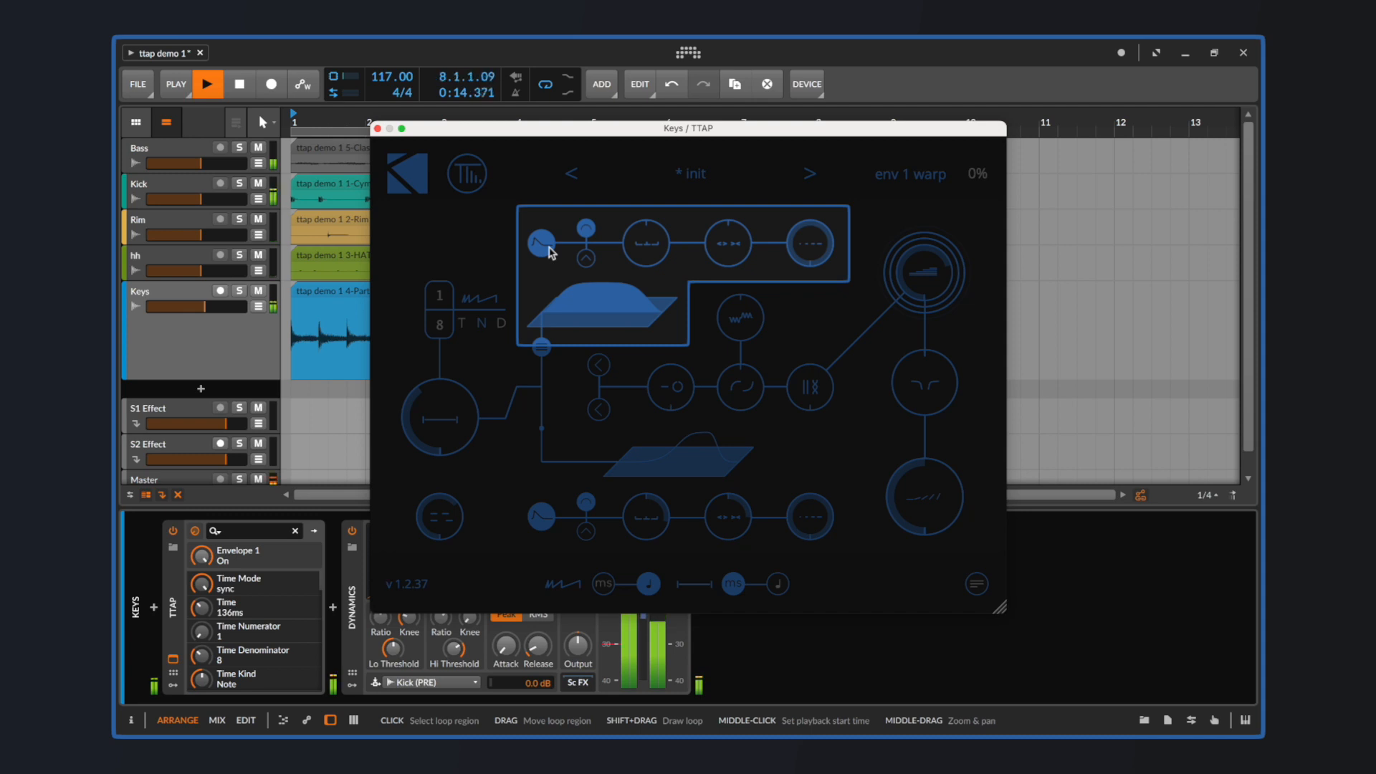
pyautogui.moveTo(560, 246)
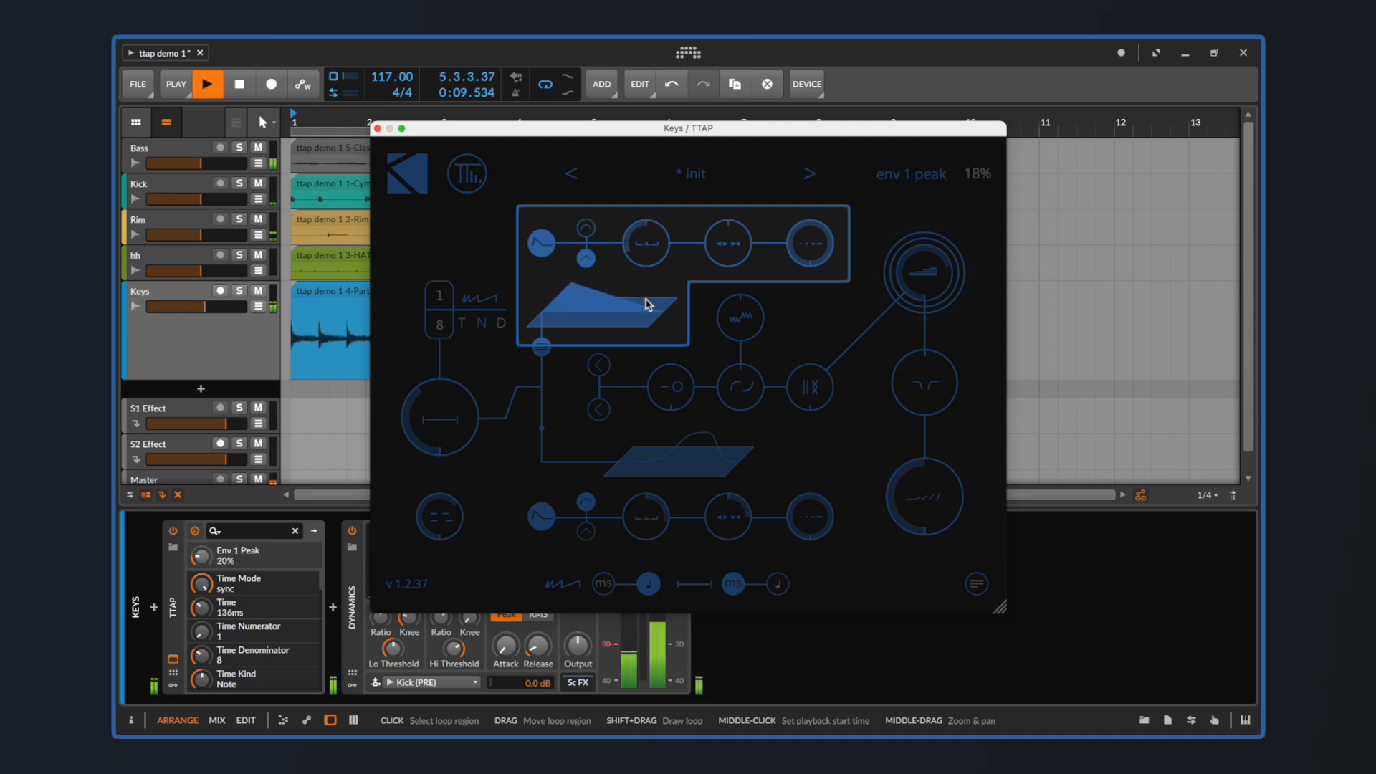
# Lower the Envelope 1 peak to about 20%
pyautogui.moveTo(647, 302); pyautogui.dragTo(641, 343)
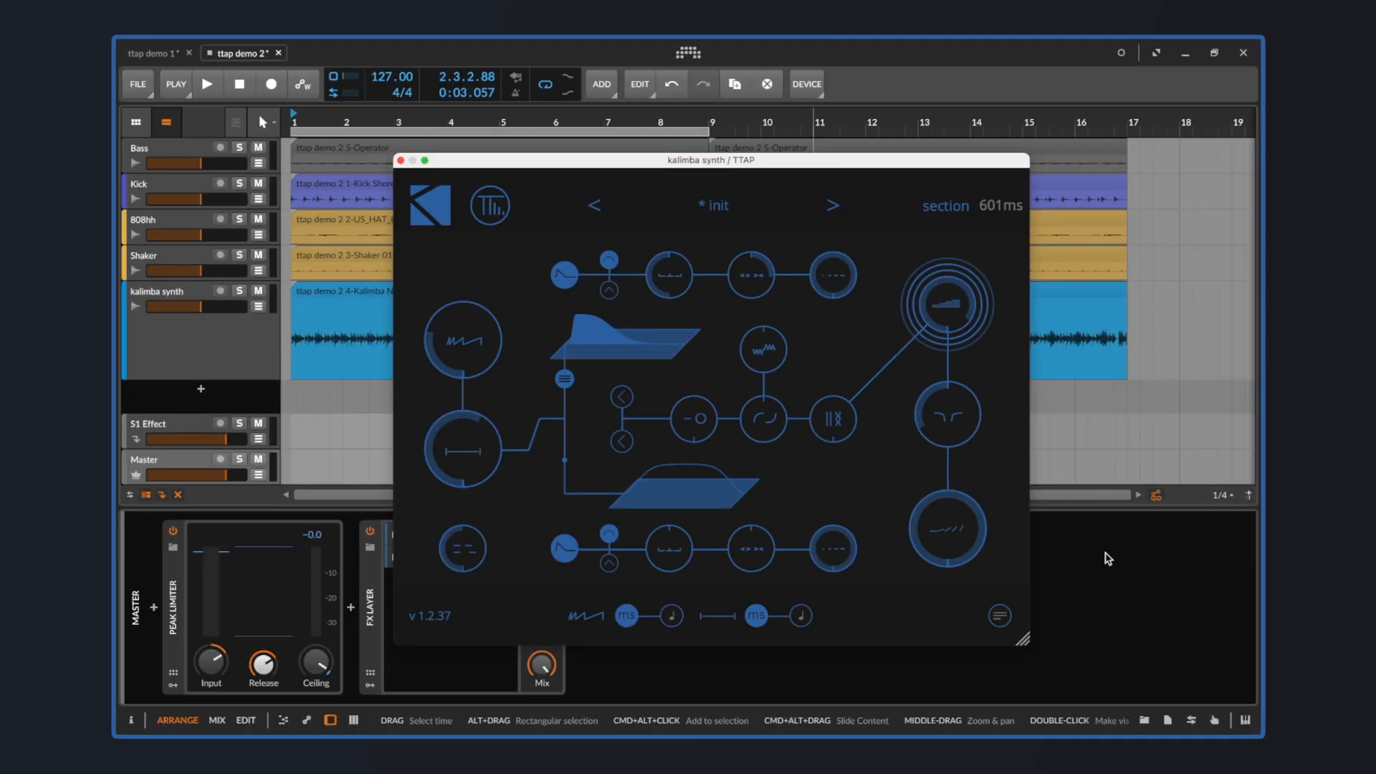
pyautogui.click(462, 449)
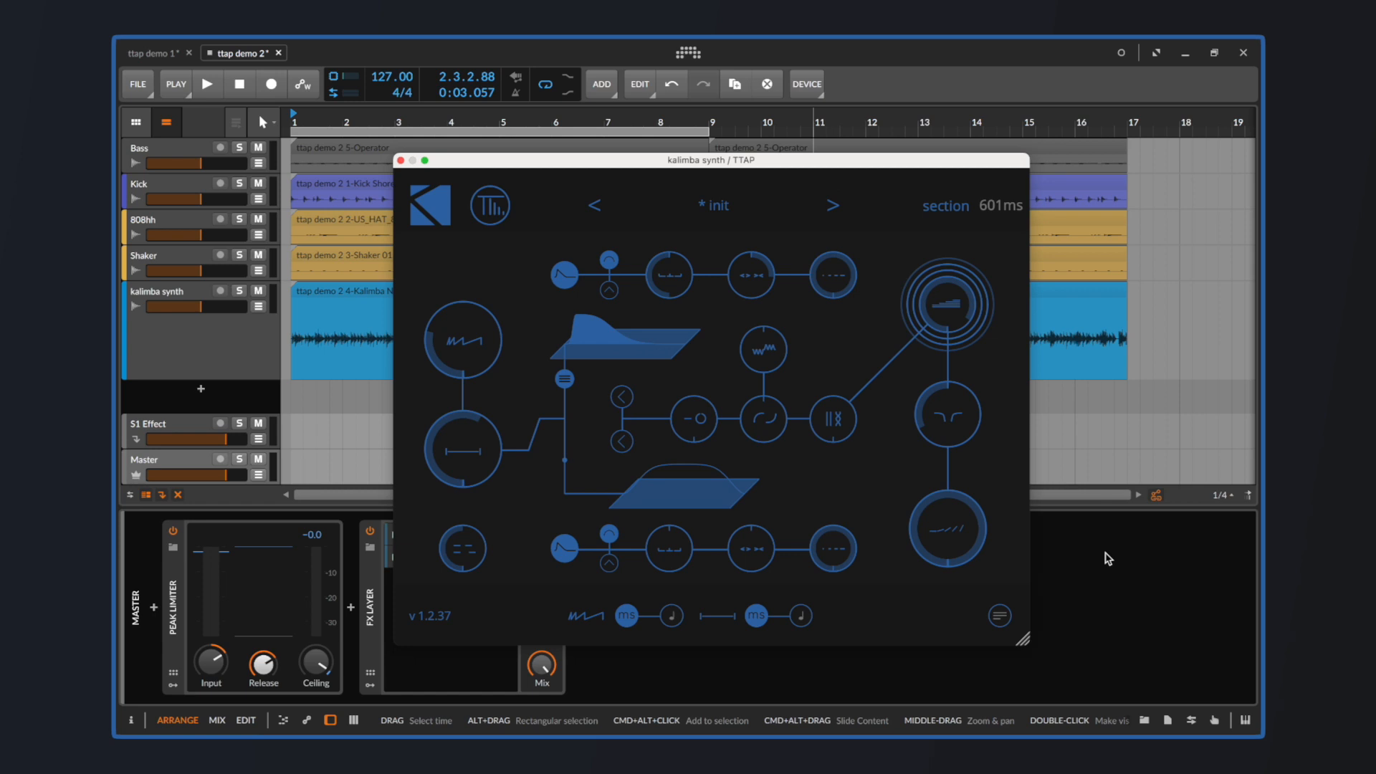
# Switch the kalimba TTAP's second delay section to tempo-synced timing
pyautogui.click(462, 449)
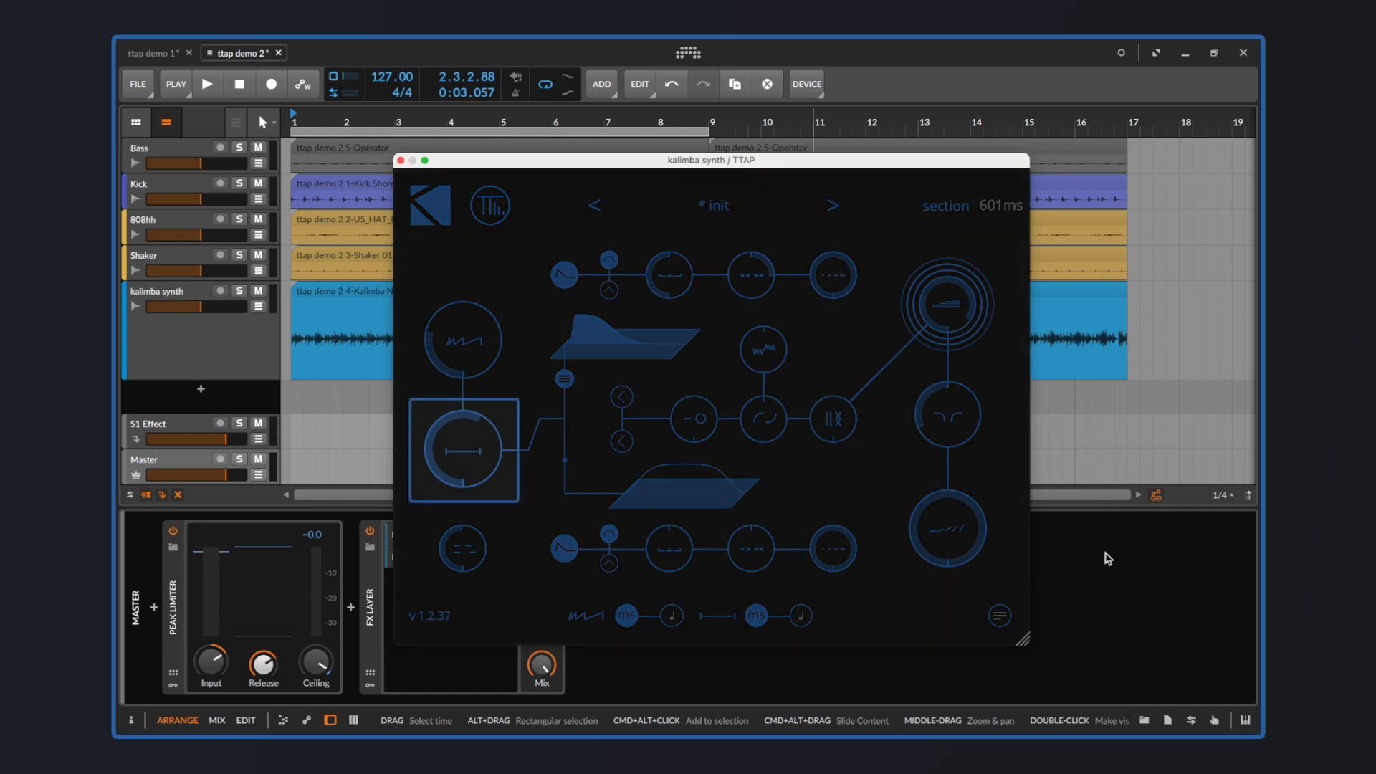
pyautogui.click(207, 85)
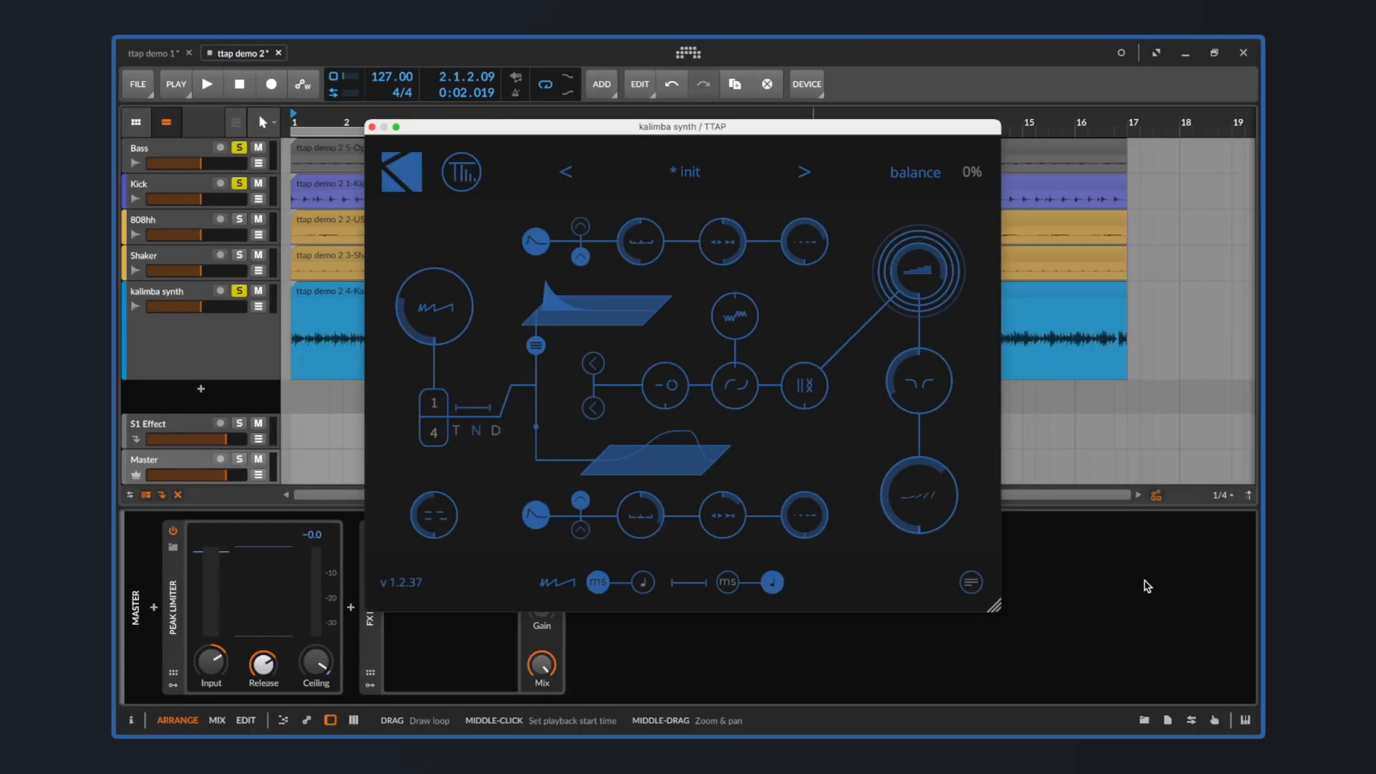
# Play the soloed tracks and raise the kalimba TTAP balance to 47%
pyautogui.click(207, 84)
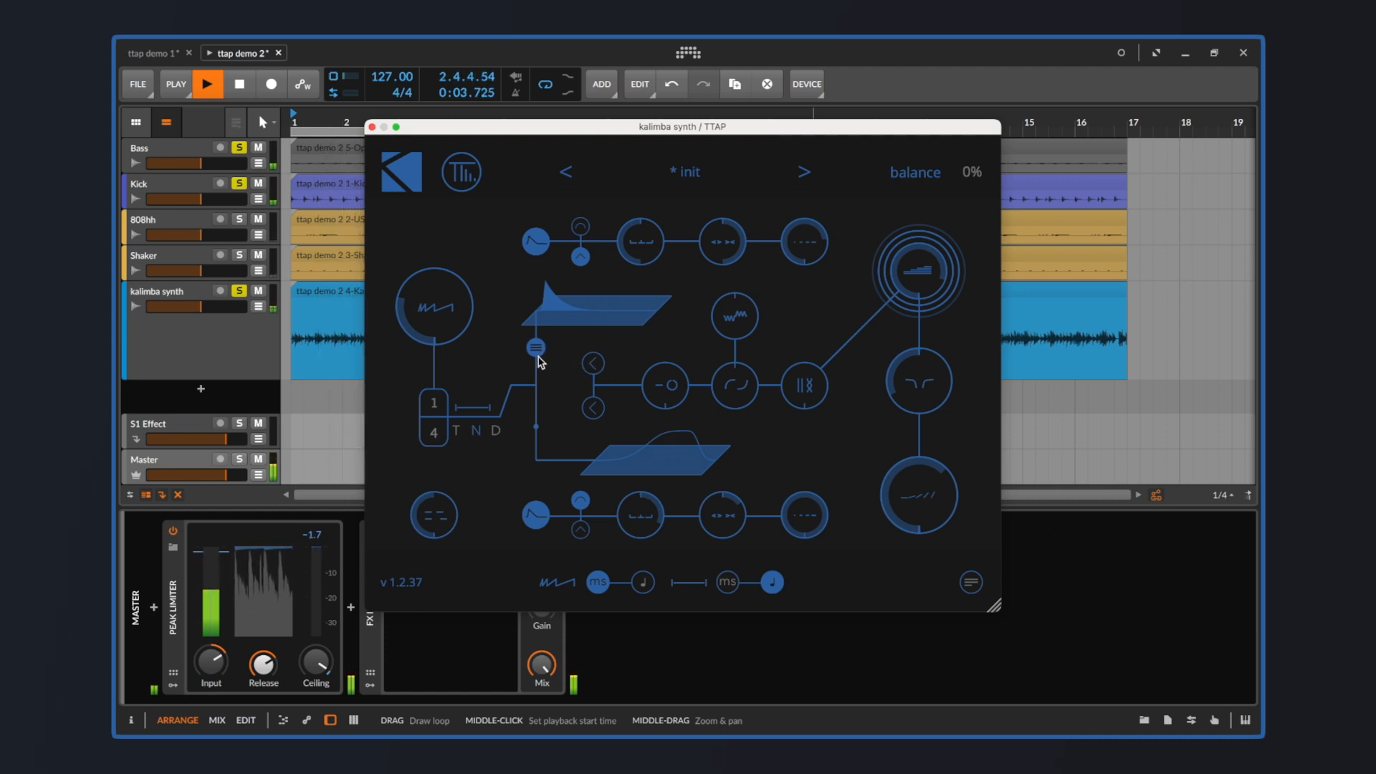
pyautogui.moveTo(536, 346); pyautogui.dragTo(536, 384)
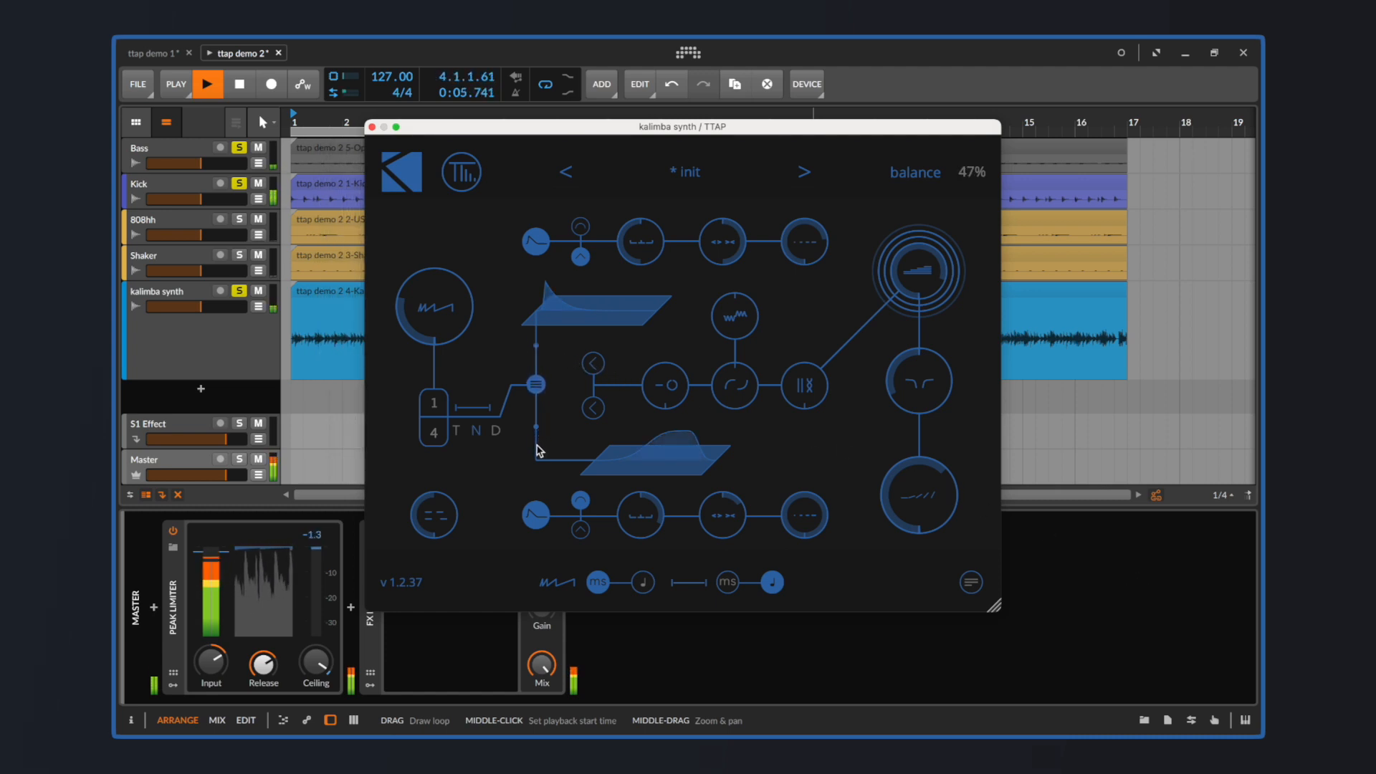